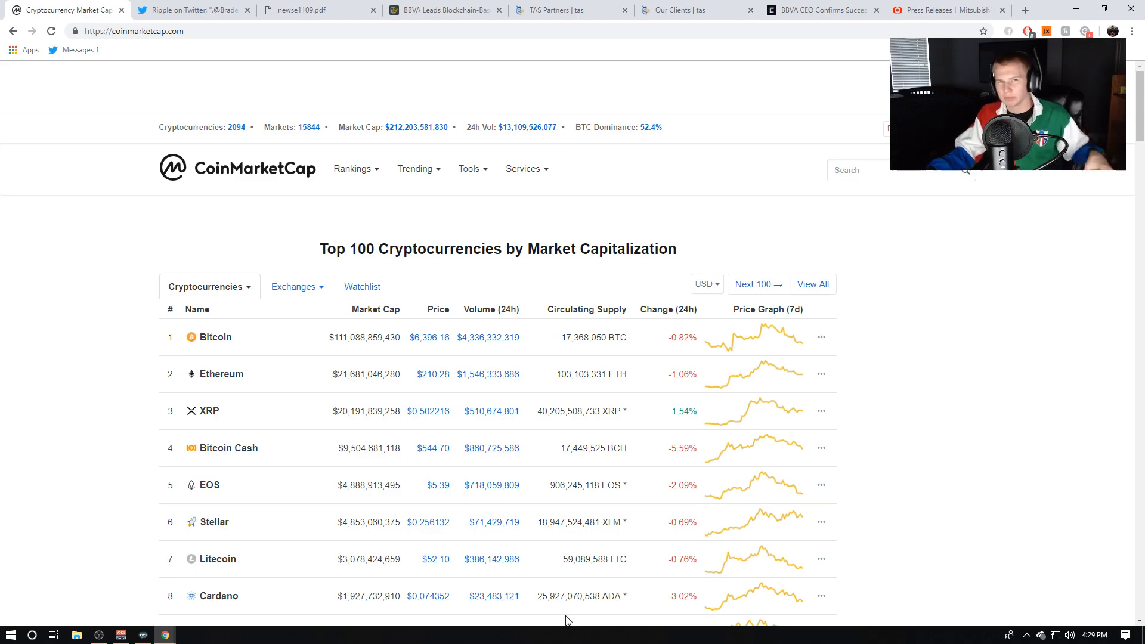
pyautogui.moveTo(496, 344)
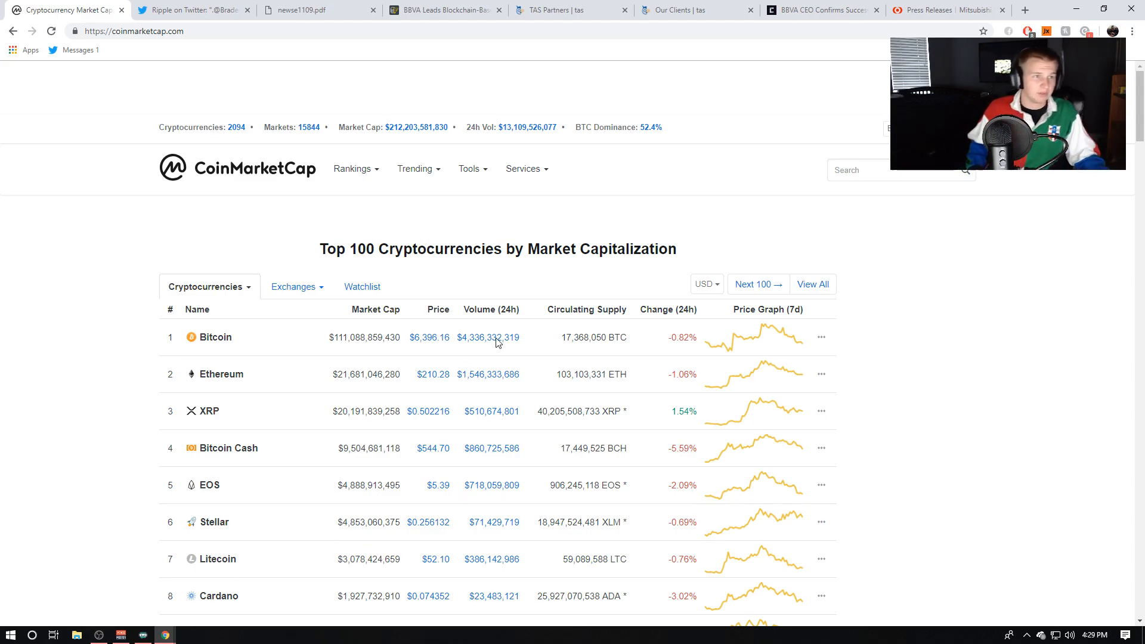
# - Bring up Ripple's Bradesco–MUFG tweet and its replies on Twitter
pyautogui.click(193, 10)
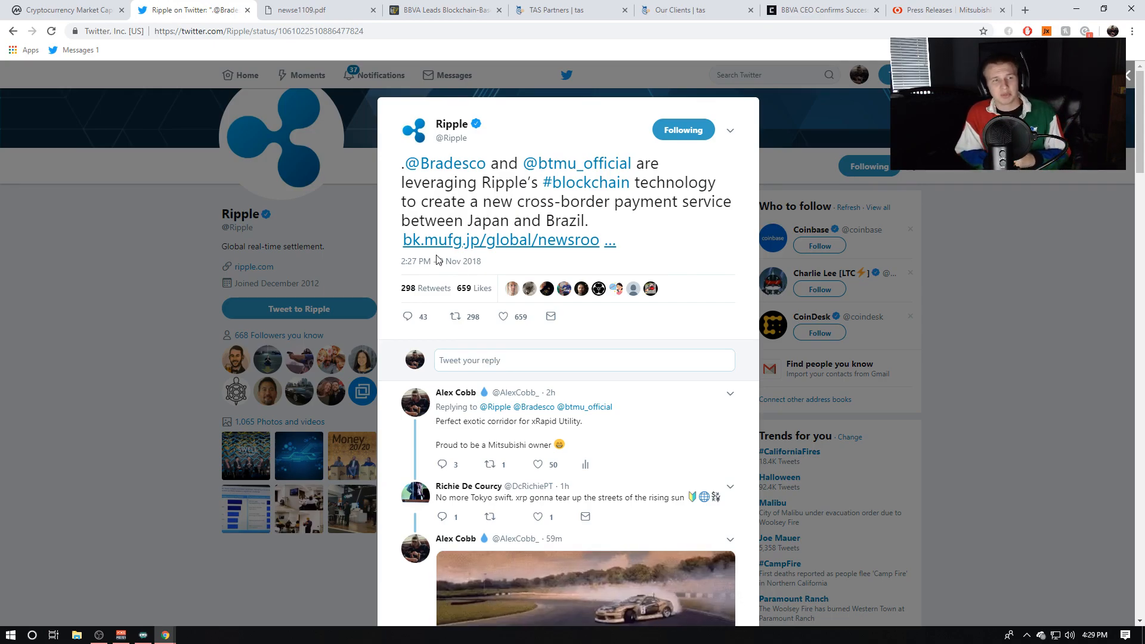
pyautogui.moveTo(454, 164)
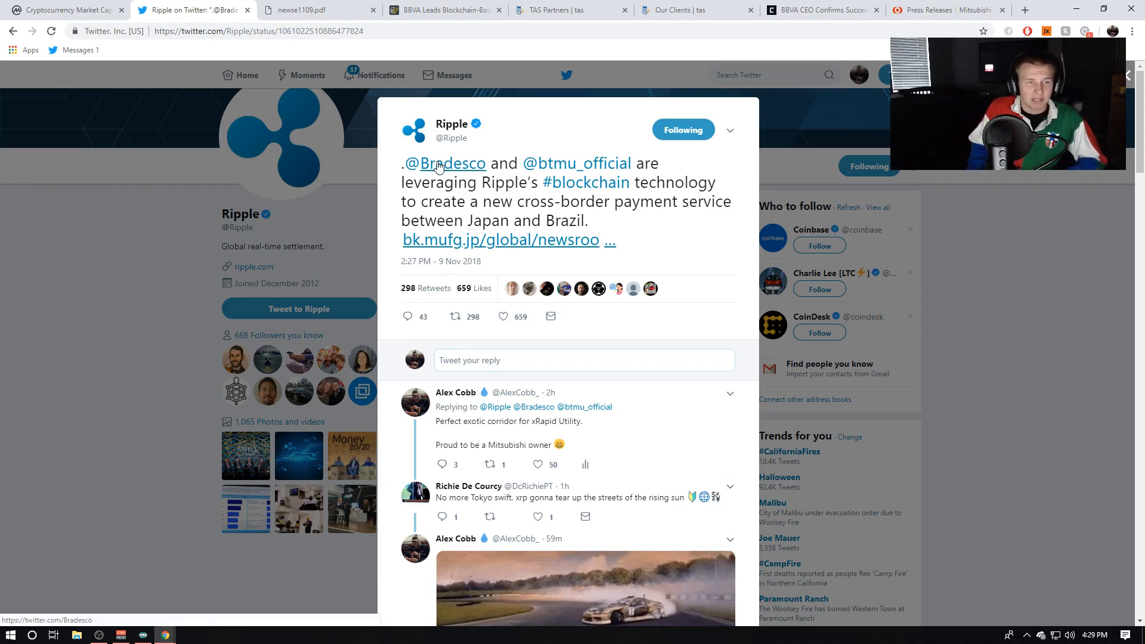
pyautogui.moveTo(351, 223)
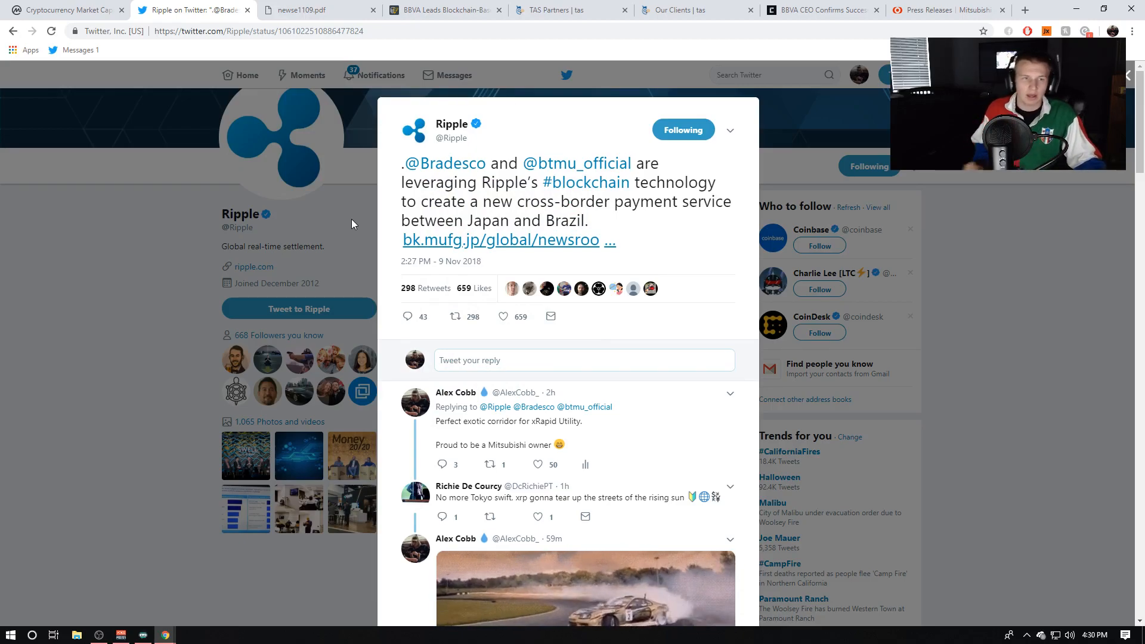
pyautogui.moveTo(584, 163)
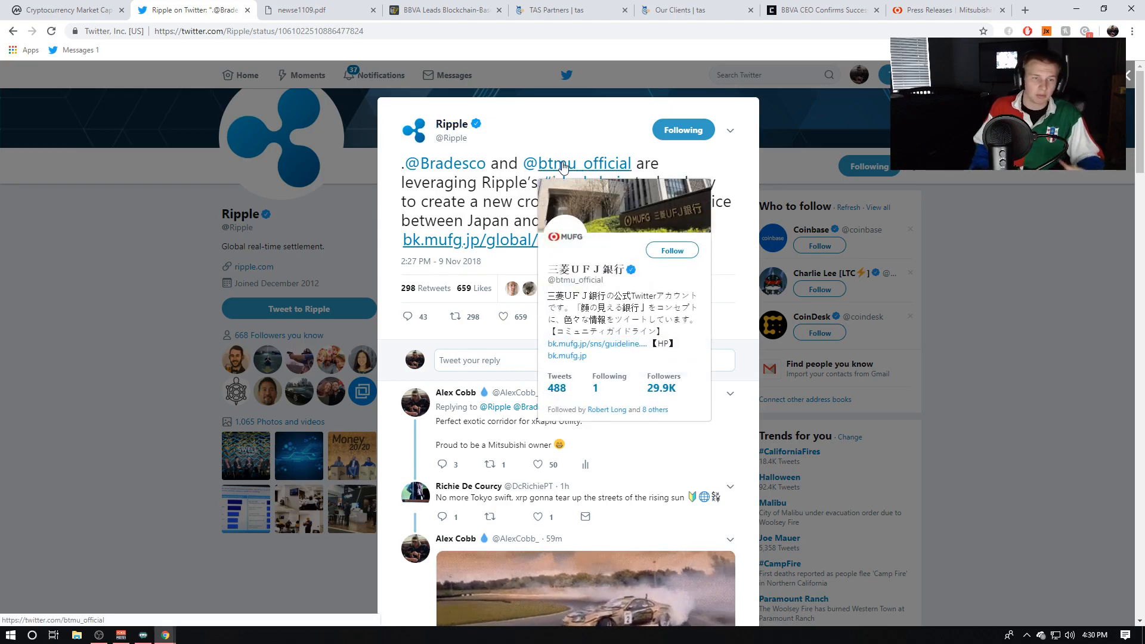
pyautogui.moveTo(825, 117)
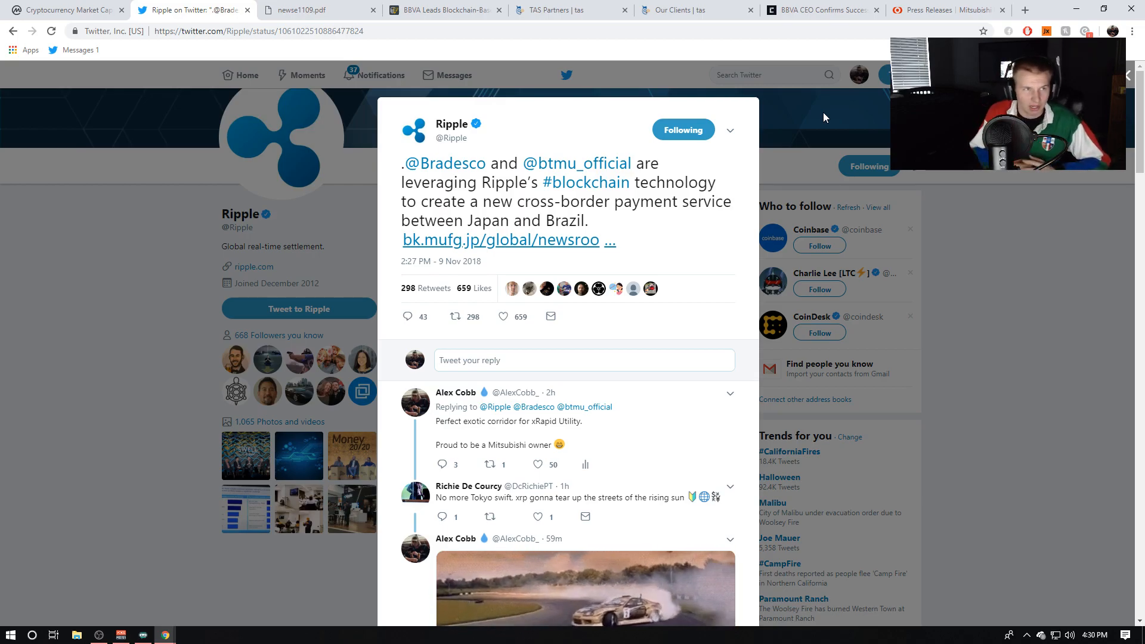
# - View the MUFG–Bradesco press release PDF, with a brief look back at the Ripple tweet
pyautogui.click(313, 10)
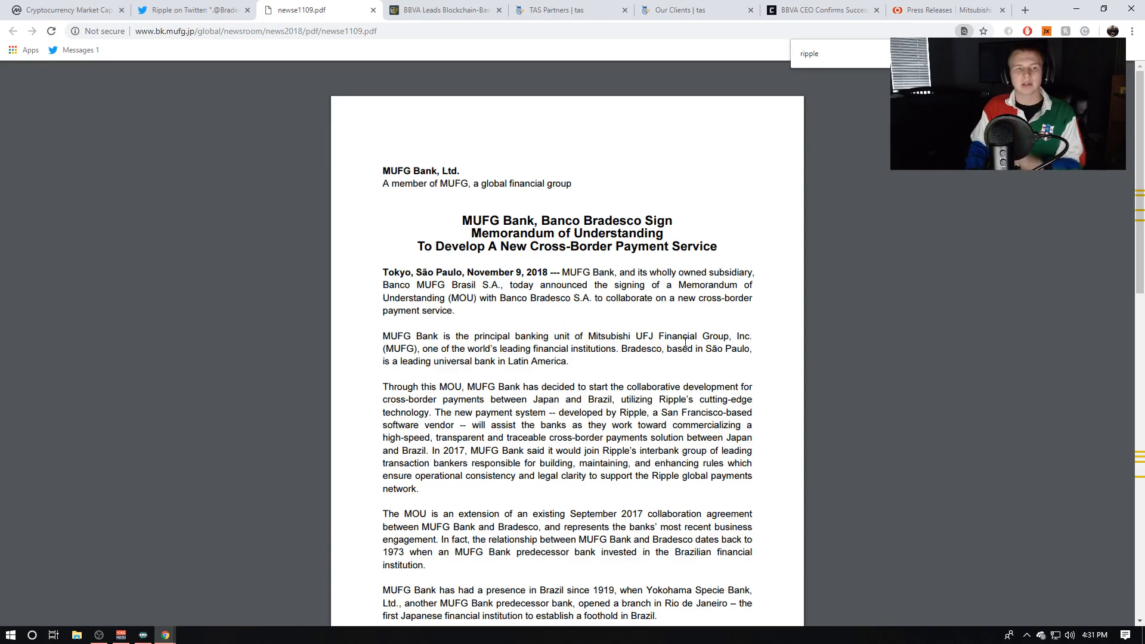
pyautogui.click(191, 10)
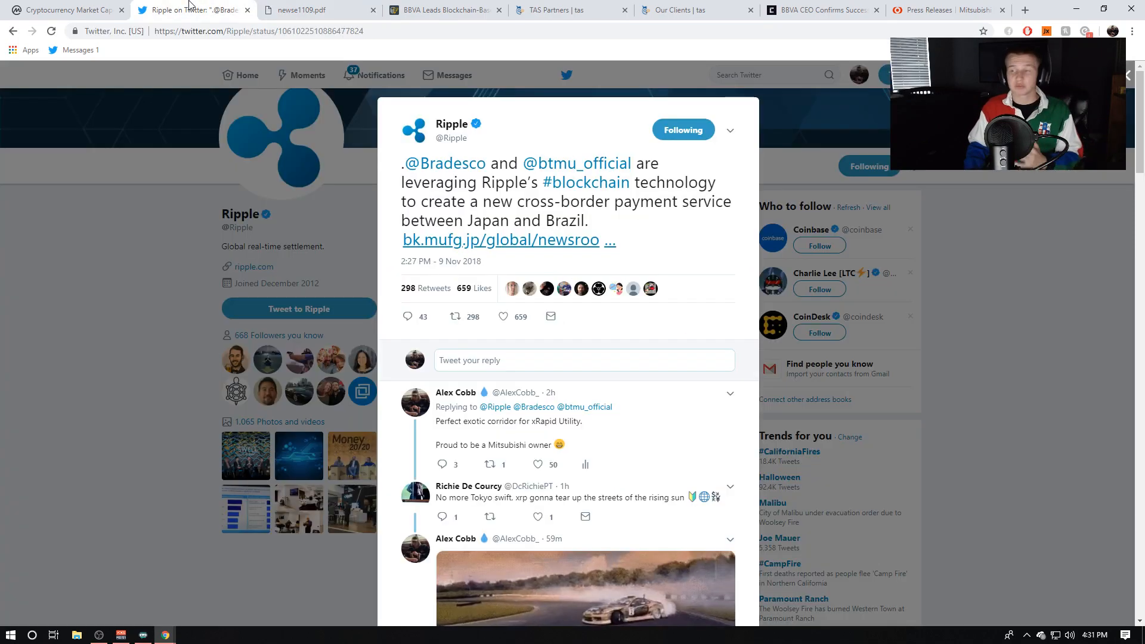
pyautogui.click(314, 9)
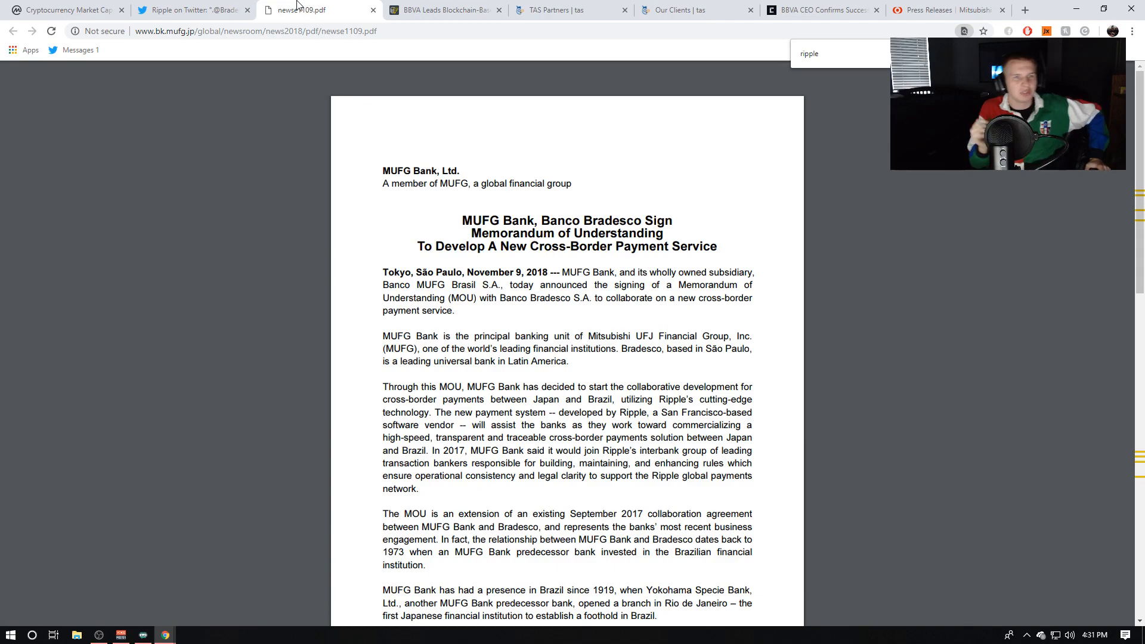
# - Show the Cointelegraph BBVA $150 million loan article, highlighting BBVA, MUFG and BNP Paribas in the headline
pyautogui.click(444, 9)
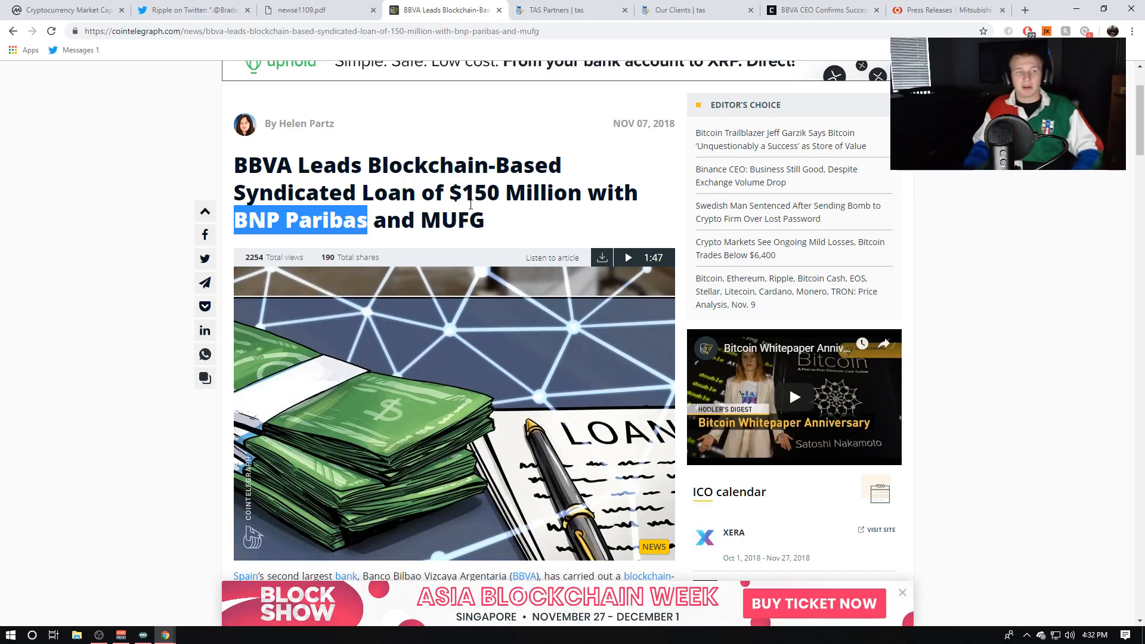
pyautogui.moveTo(227, 173)
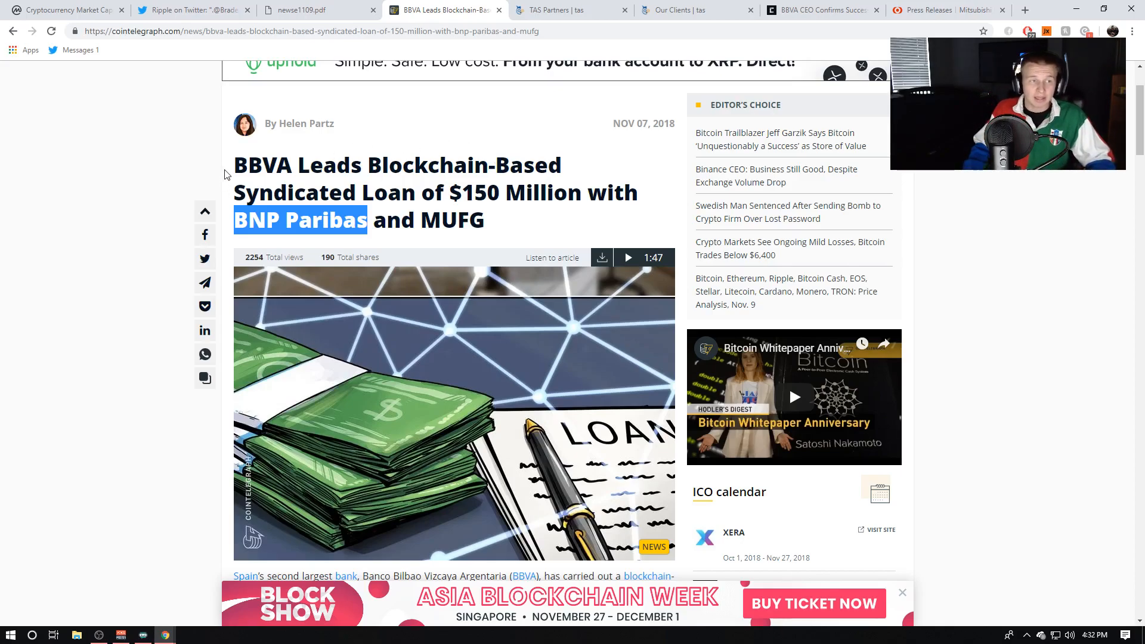
pyautogui.doubleClick(261, 165)
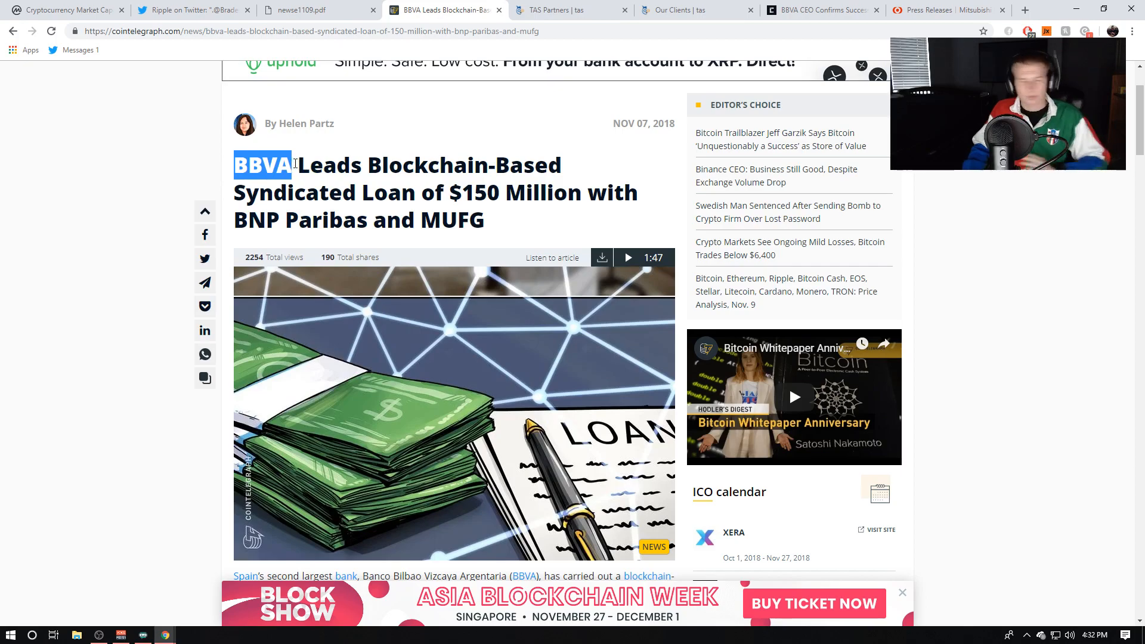
pyautogui.doubleClick(453, 221)
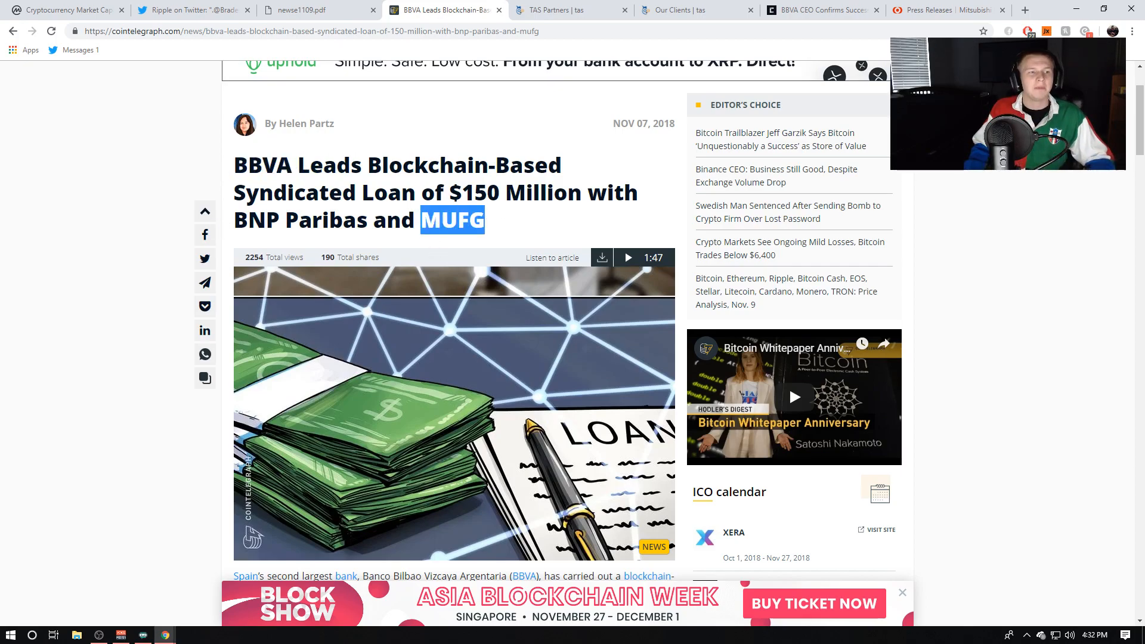
pyautogui.doubleClick(298, 220)
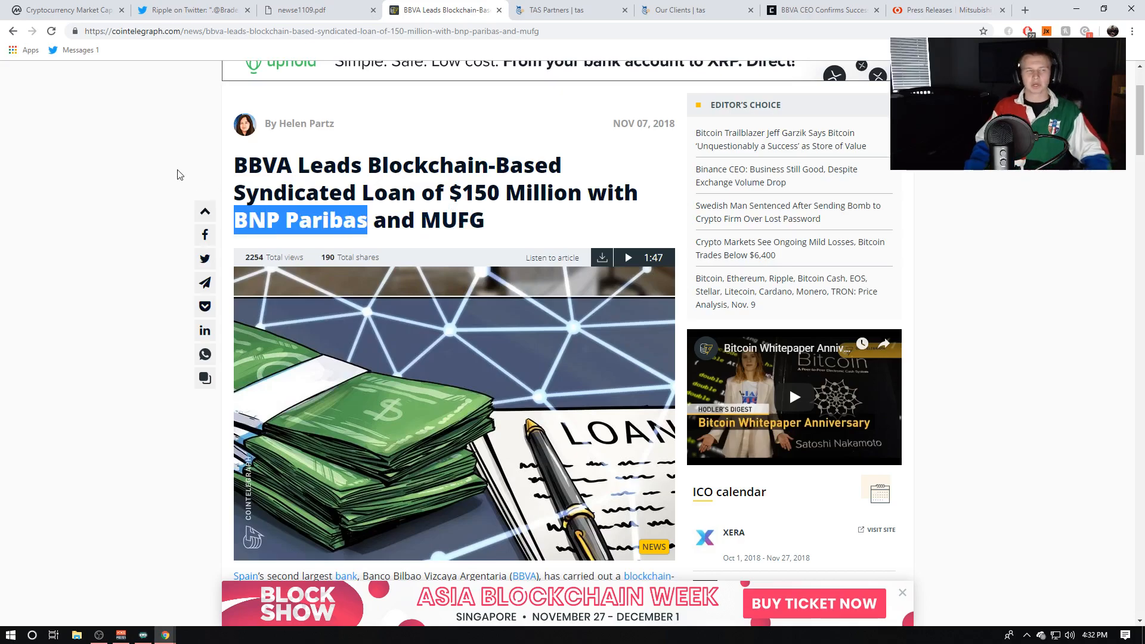
pyautogui.moveTo(128, 162)
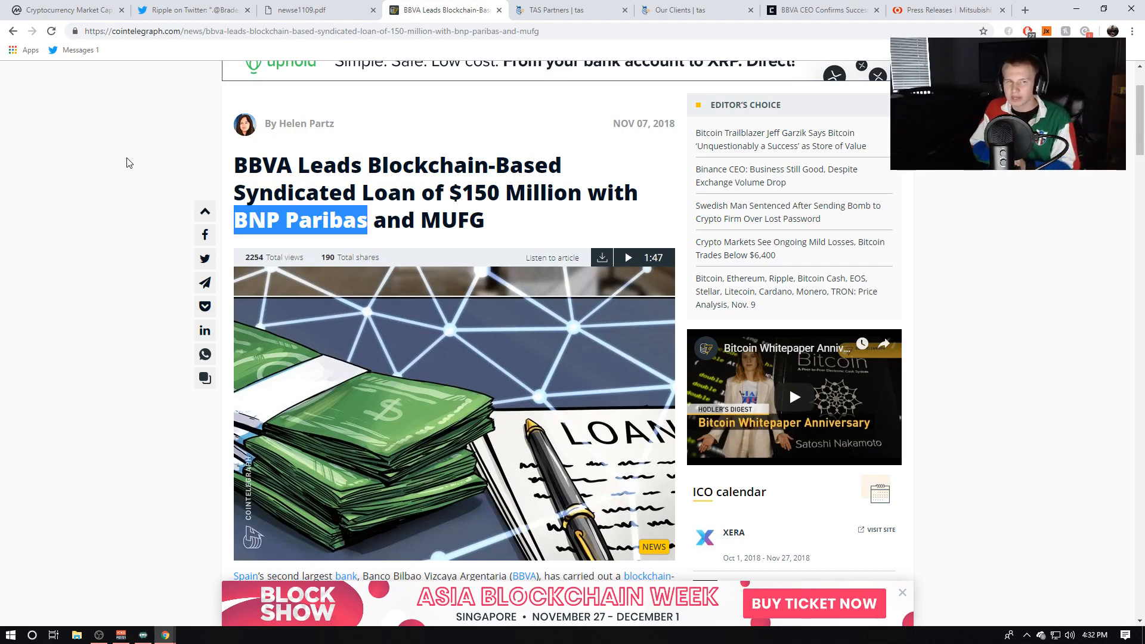
pyautogui.click(570, 10)
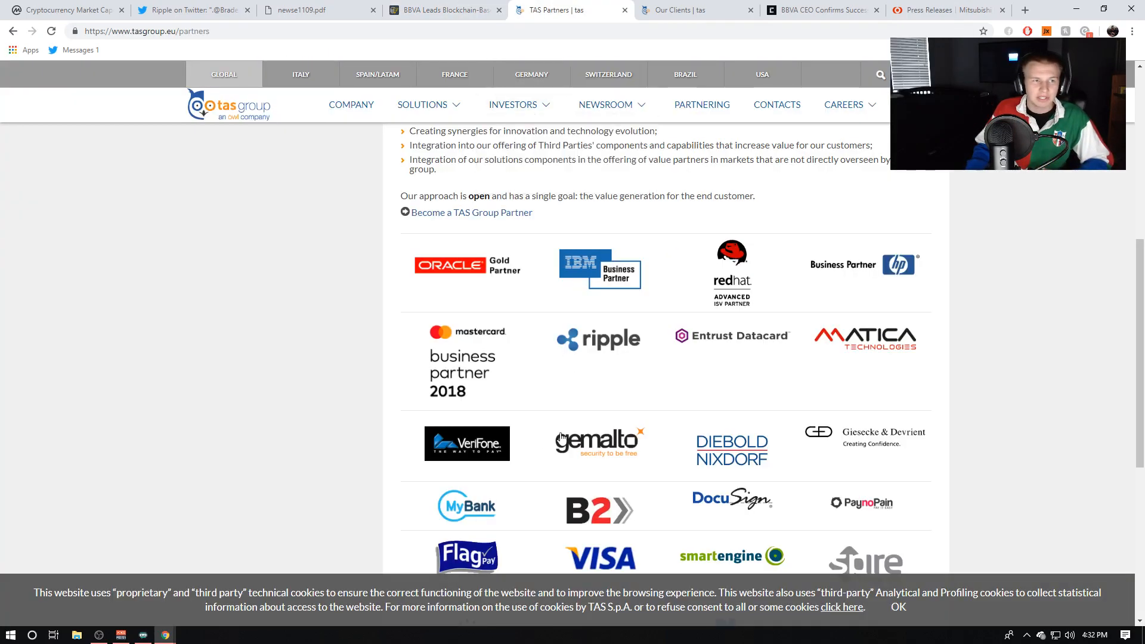
pyautogui.moveTo(638, 407)
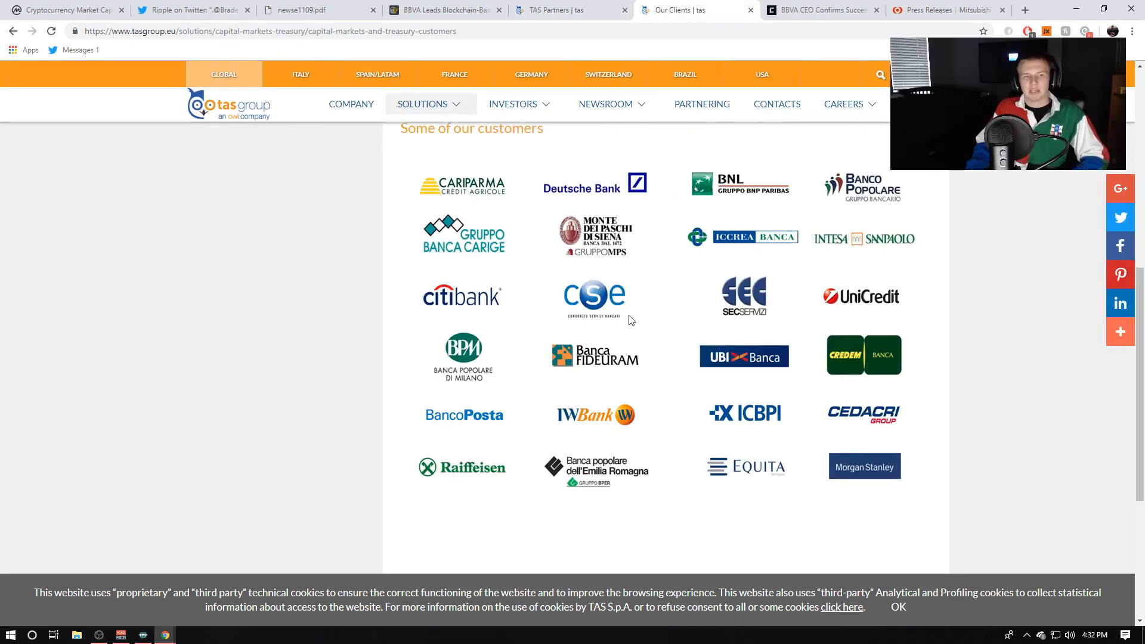
pyautogui.scroll(3)
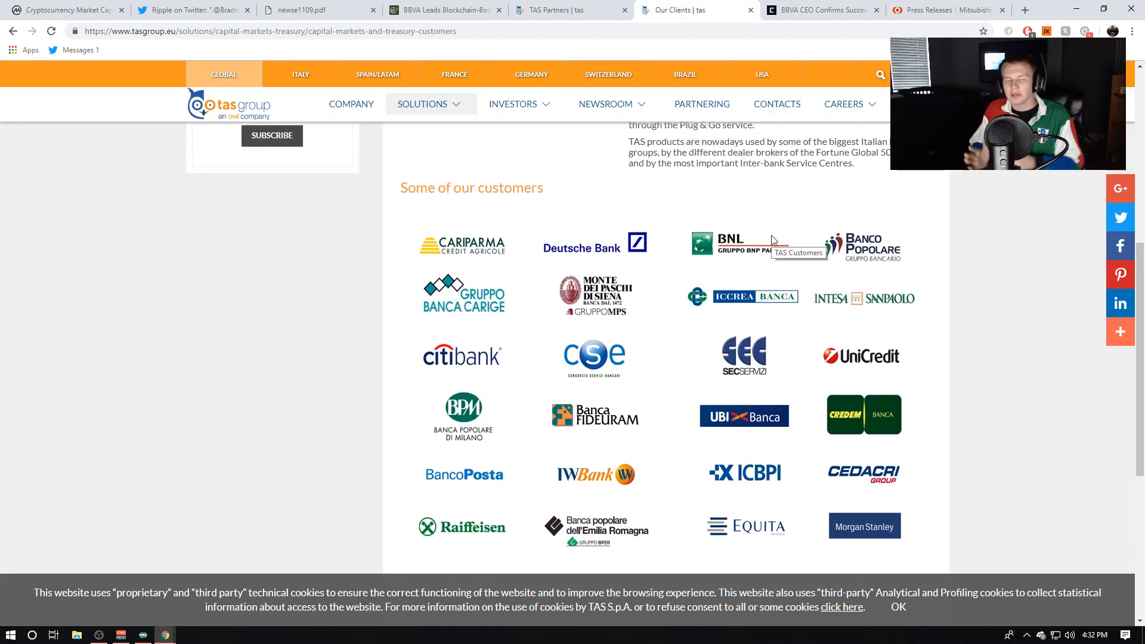
pyautogui.click(438, 9)
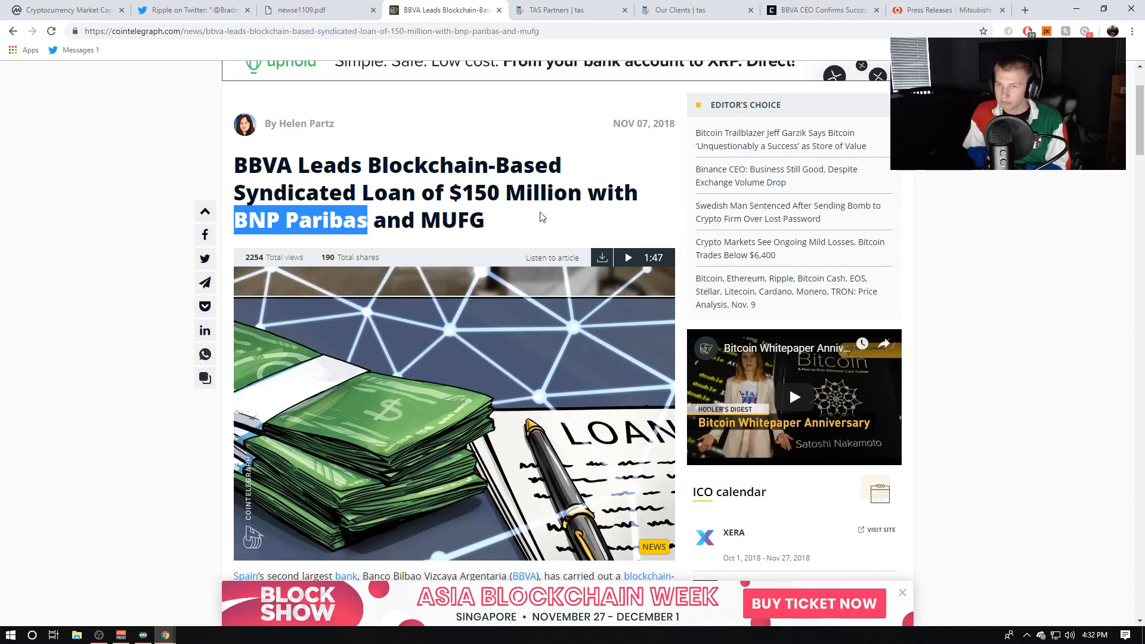
# - Read the Cointelegraph loan article to its end, then move to the CryptoSlate BBVA Ripple article
pyautogui.scroll(-3)
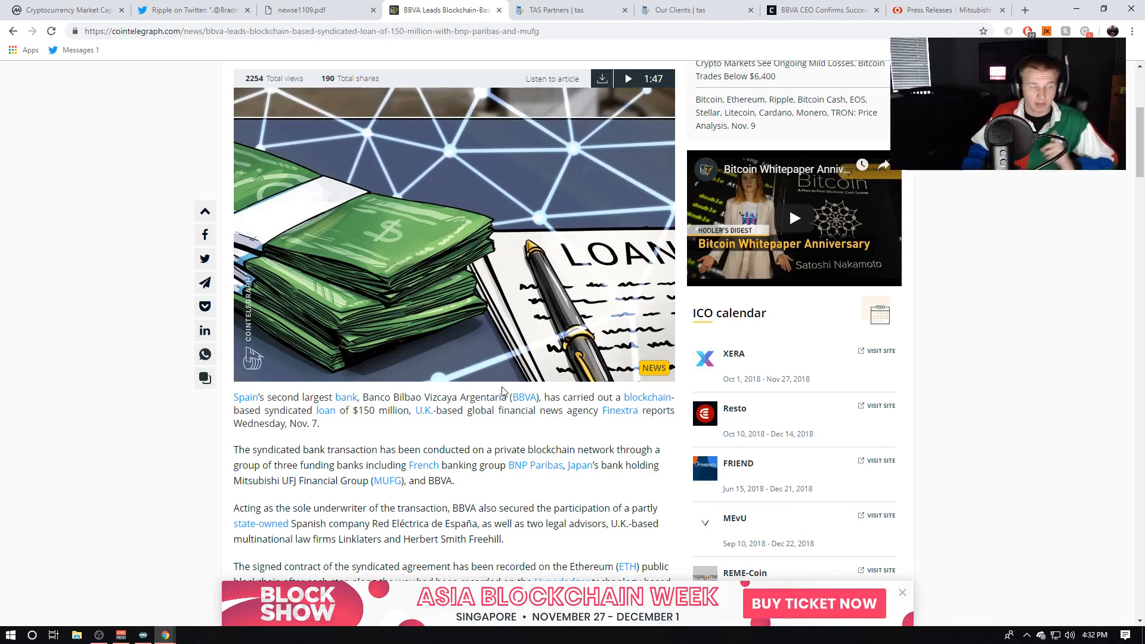
pyautogui.scroll(-3)
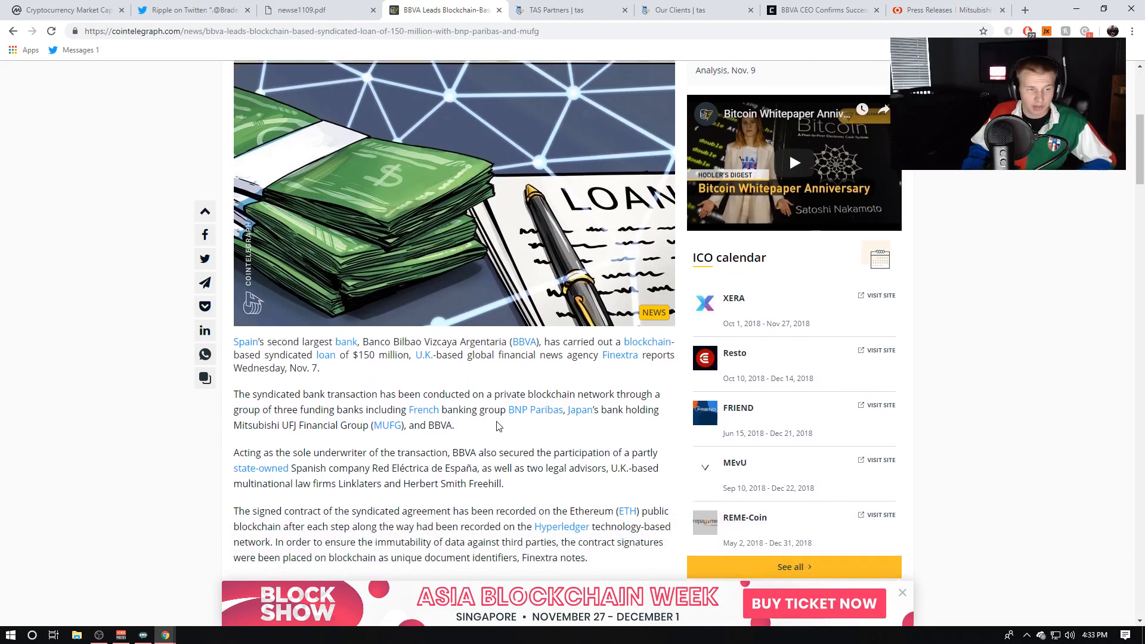
pyautogui.scroll(-3)
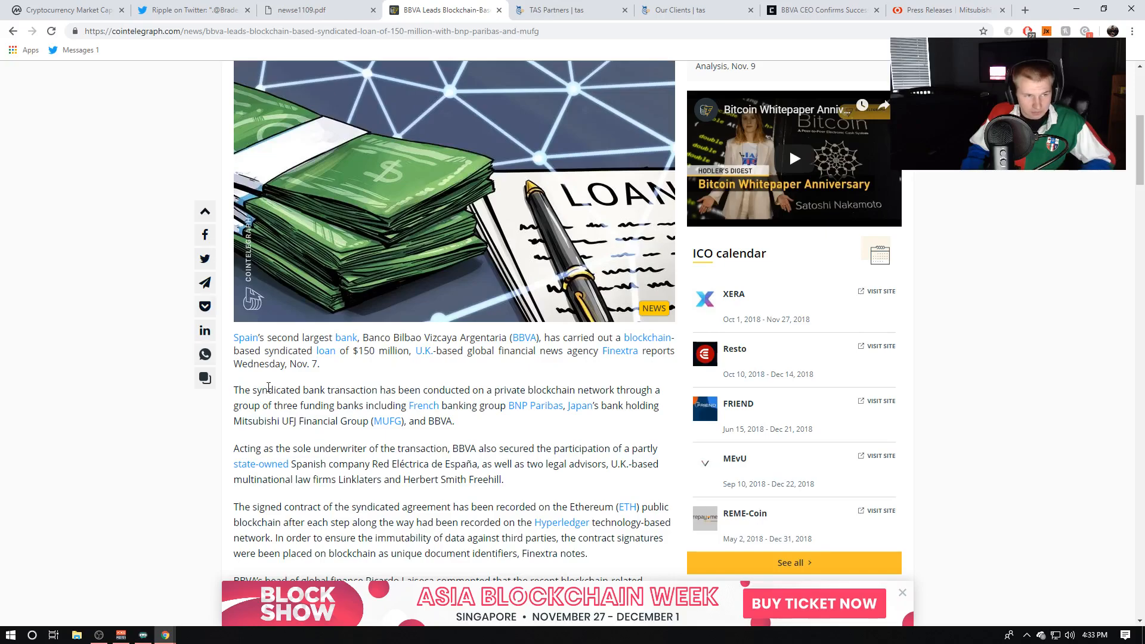
pyautogui.moveTo(383, 371)
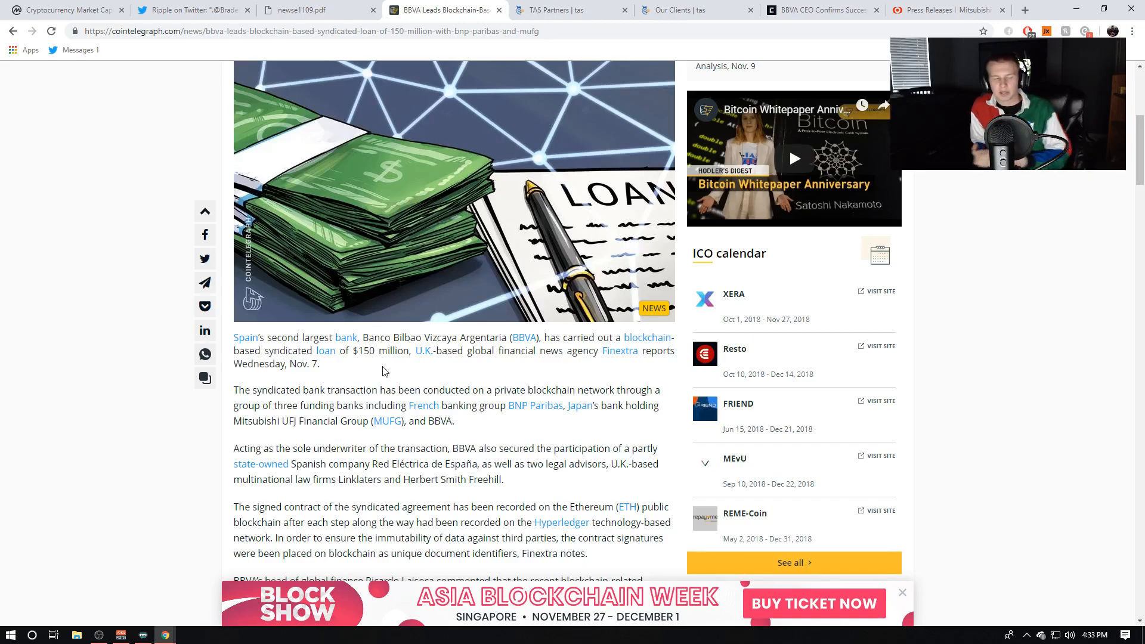
pyautogui.moveTo(512, 466)
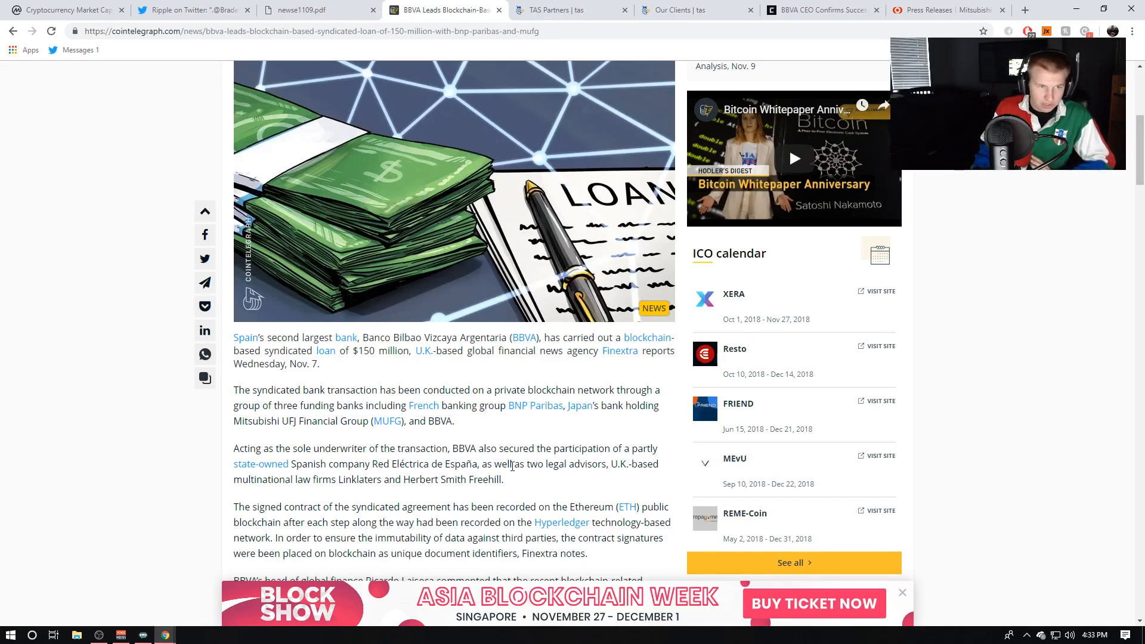
pyautogui.scroll(-3)
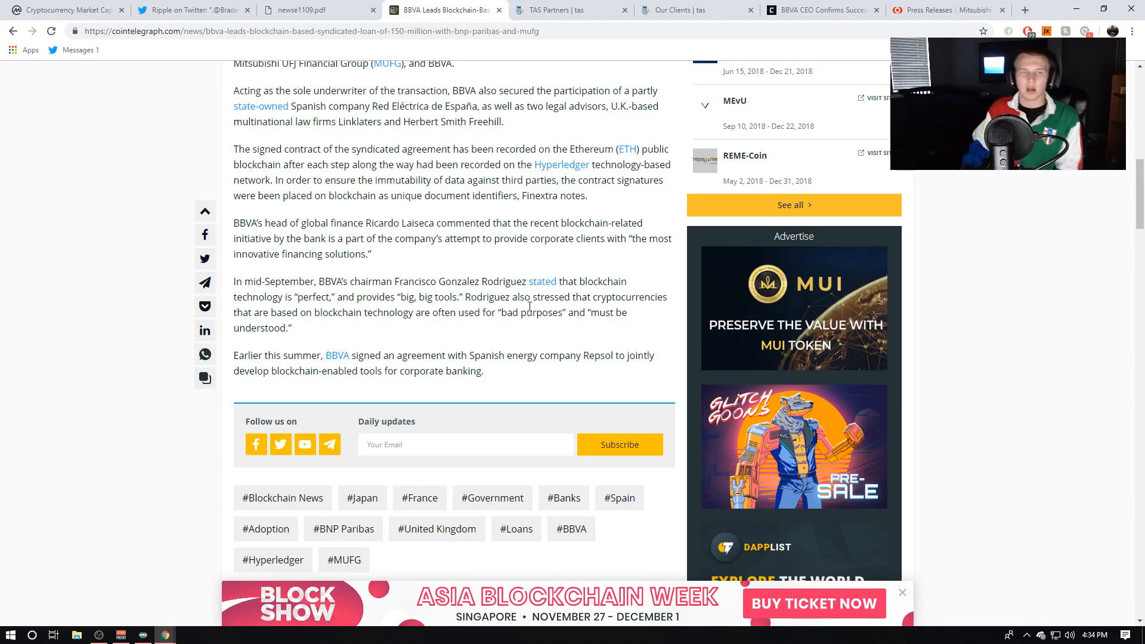
pyautogui.click(822, 9)
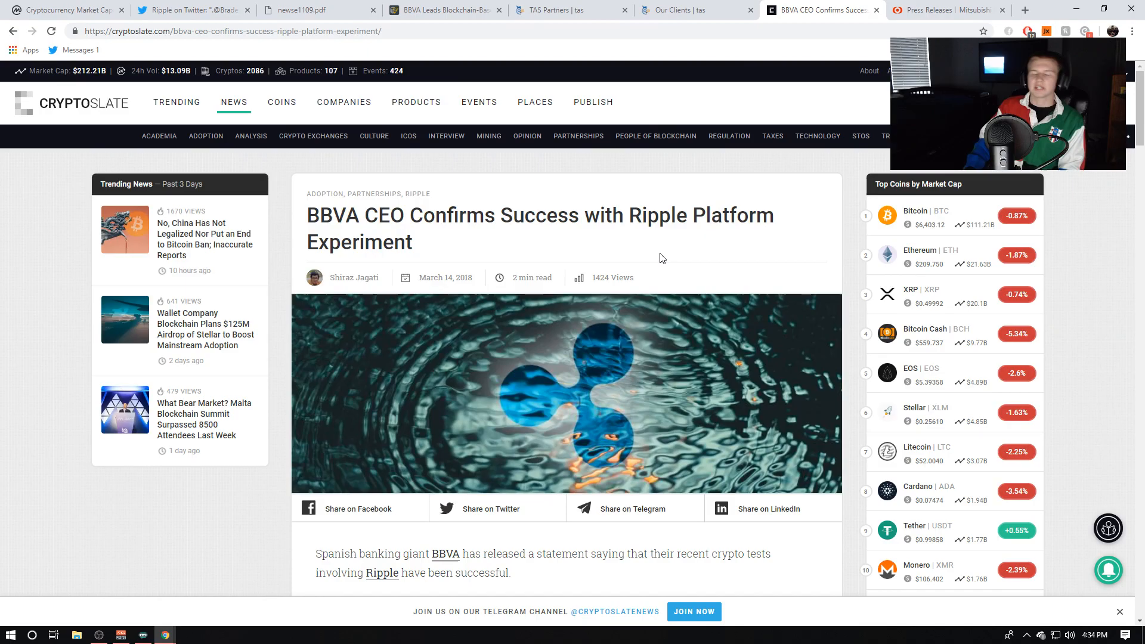
# - Read CryptoSlate's BBVA spokesperson statement and XRP test details, then return to the Cointelegraph article
pyautogui.scroll(-3)
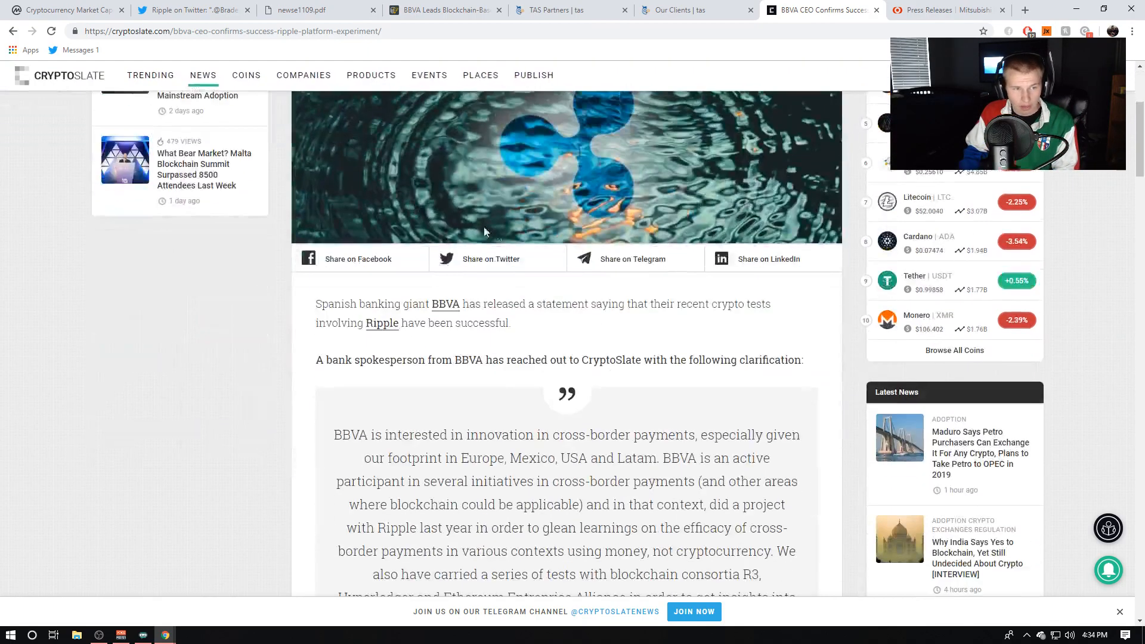
pyautogui.scroll(-3)
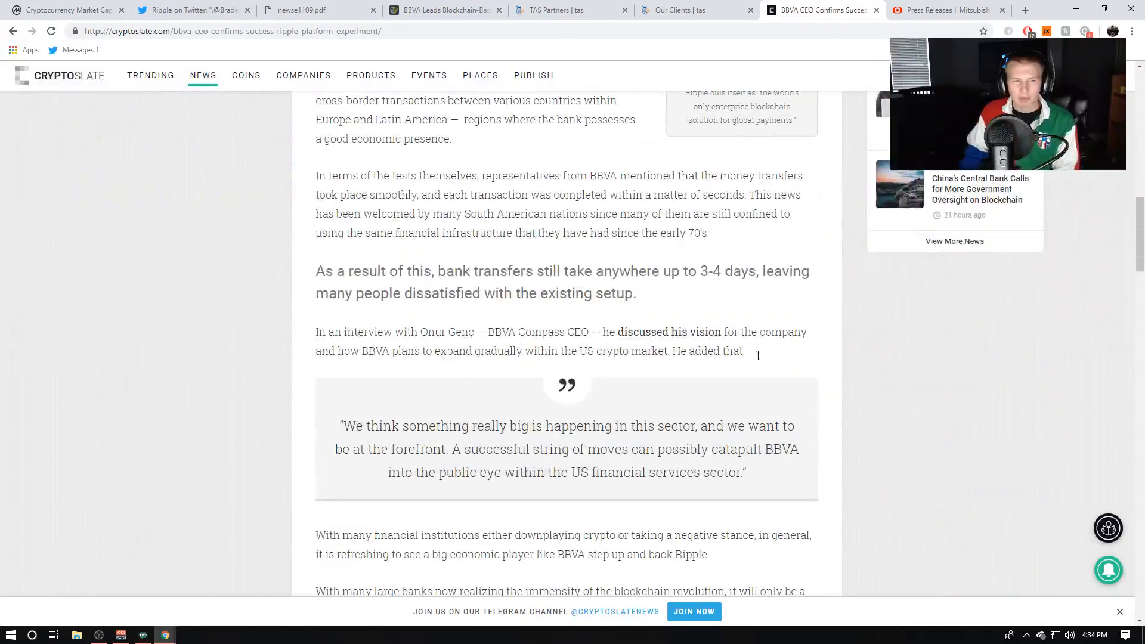
pyautogui.scroll(3)
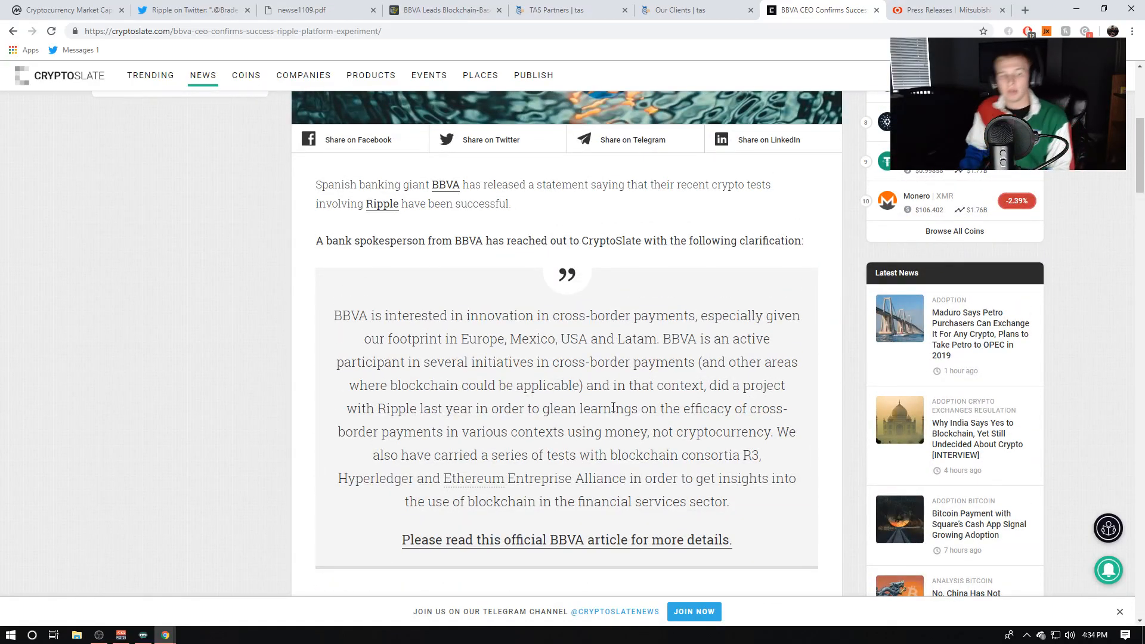
pyautogui.scroll(-3)
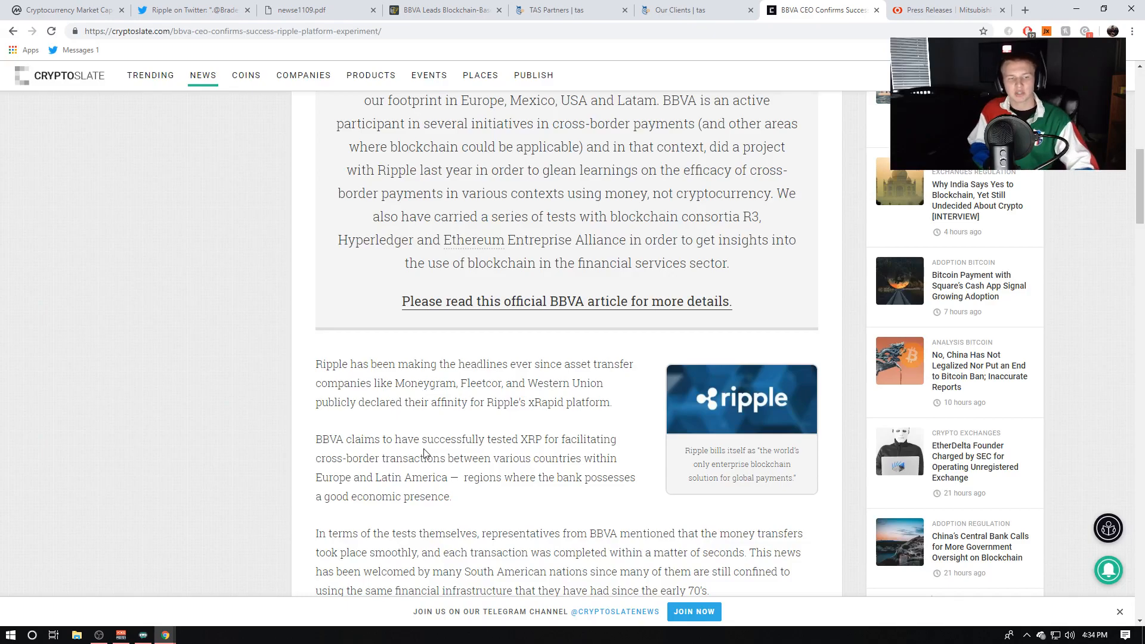
pyautogui.moveTo(455, 385)
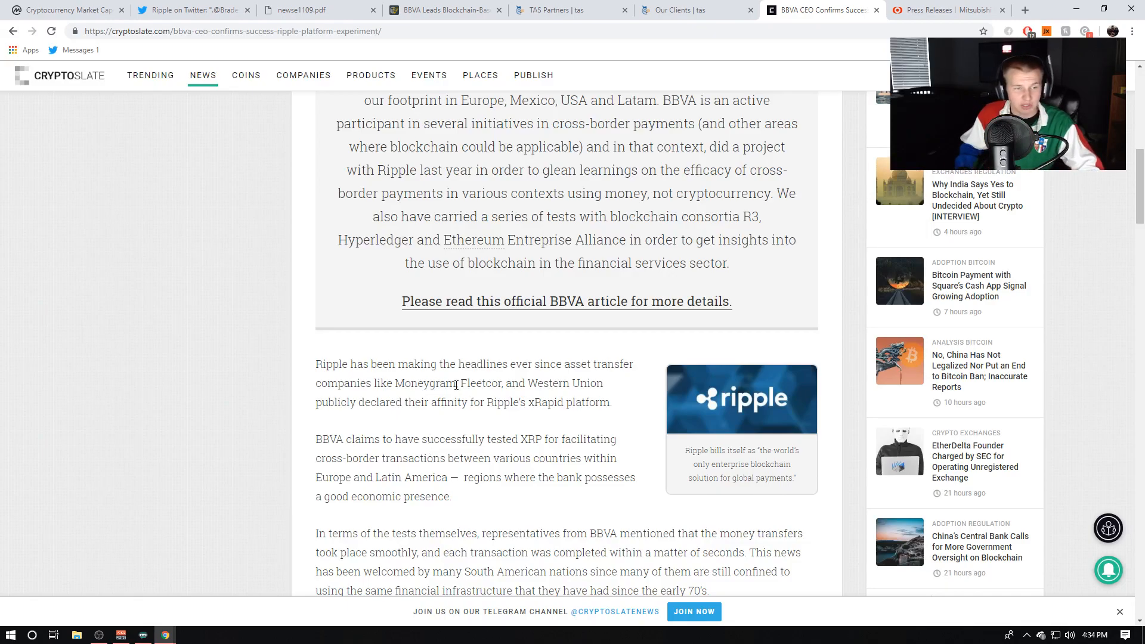
pyautogui.moveTo(551, 423)
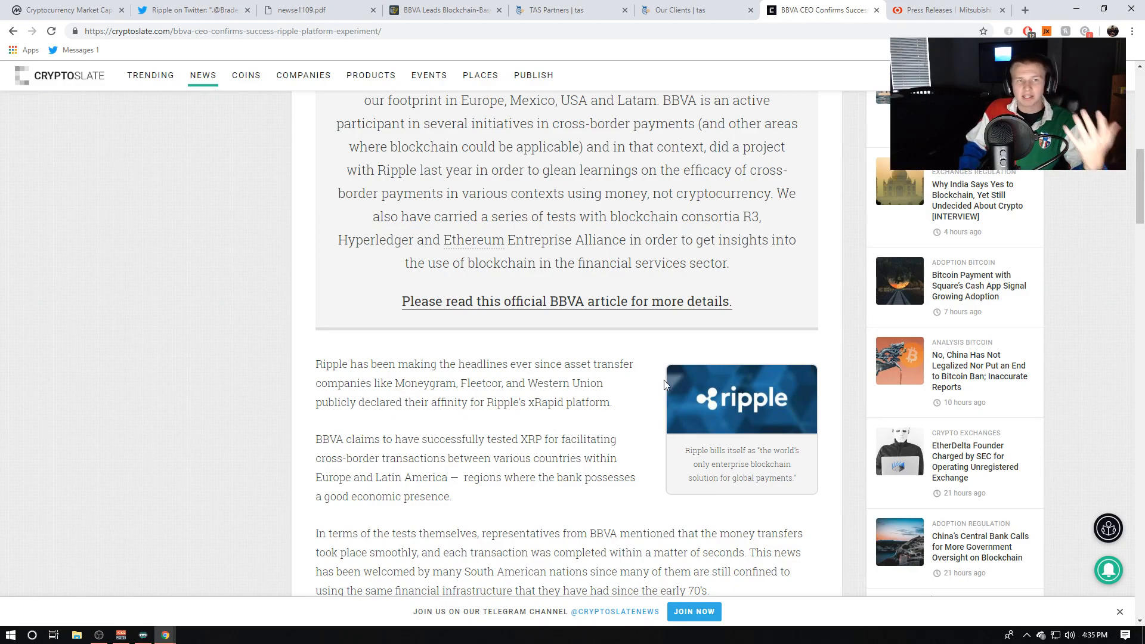
pyautogui.click(444, 11)
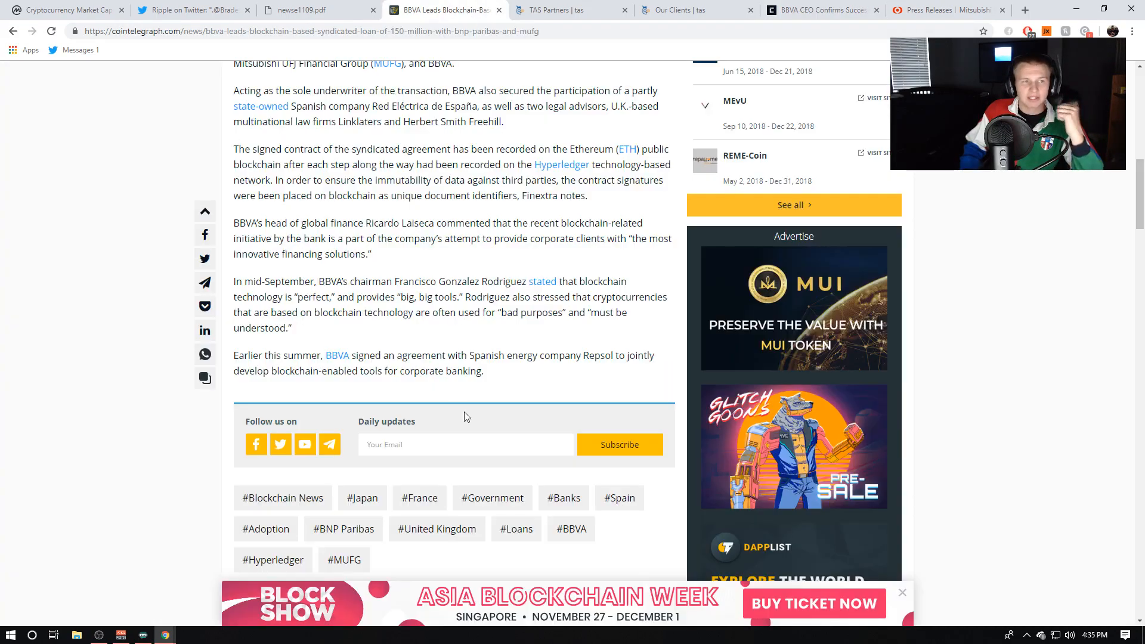
# - Look over the Cointelegraph $150 million loan article again, then bring up the MUFG press-release PDF
pyautogui.scroll(3)
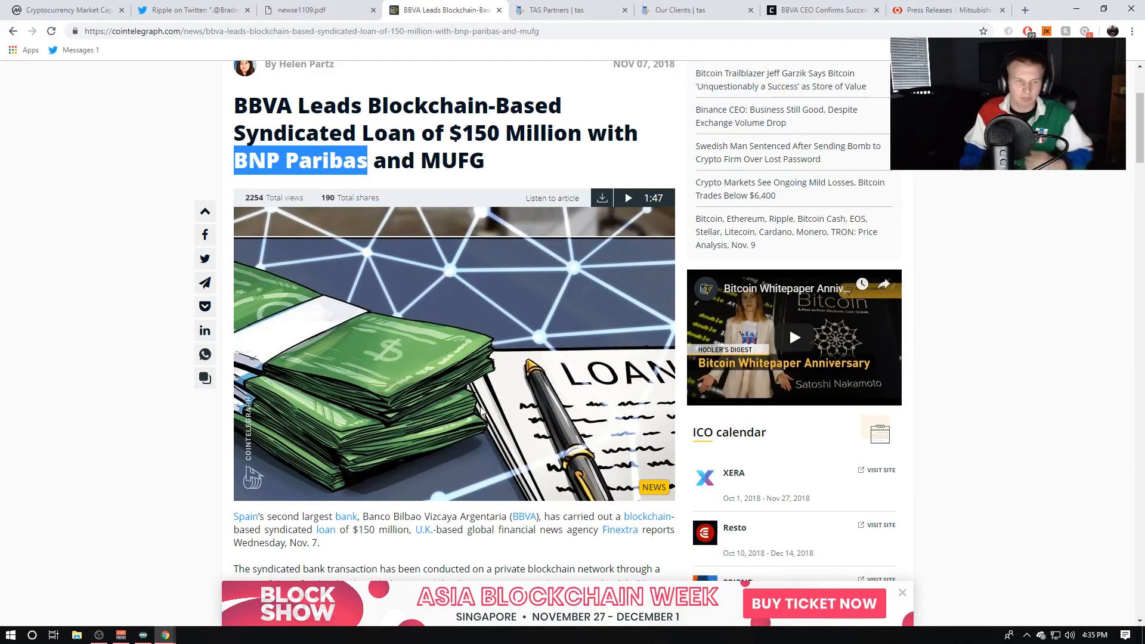
pyautogui.scroll(-3)
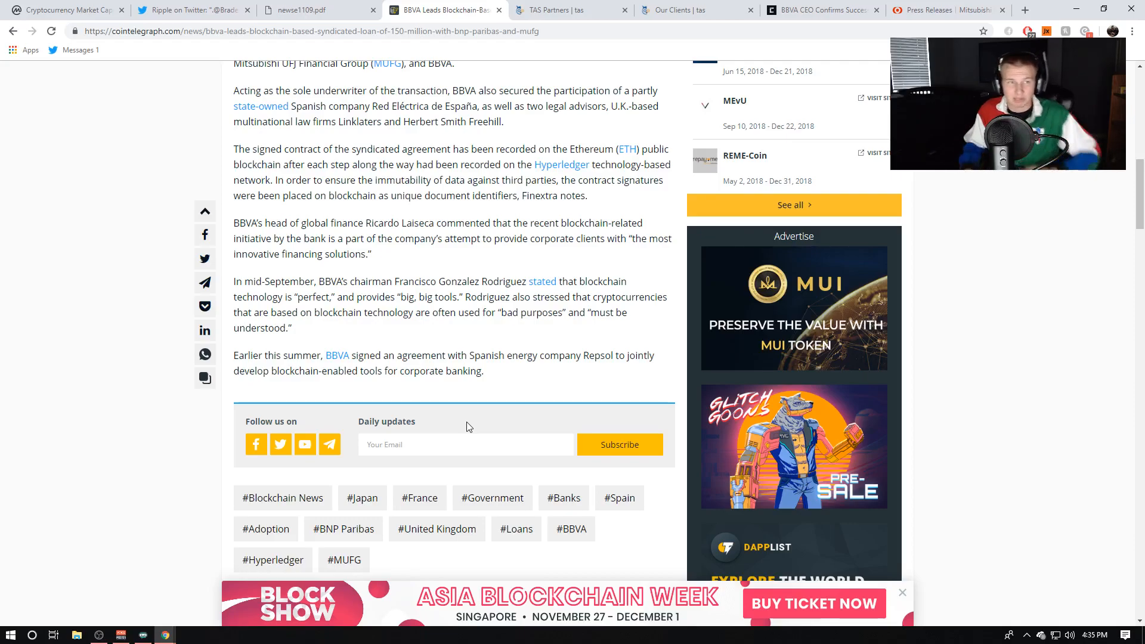
pyautogui.scroll(3)
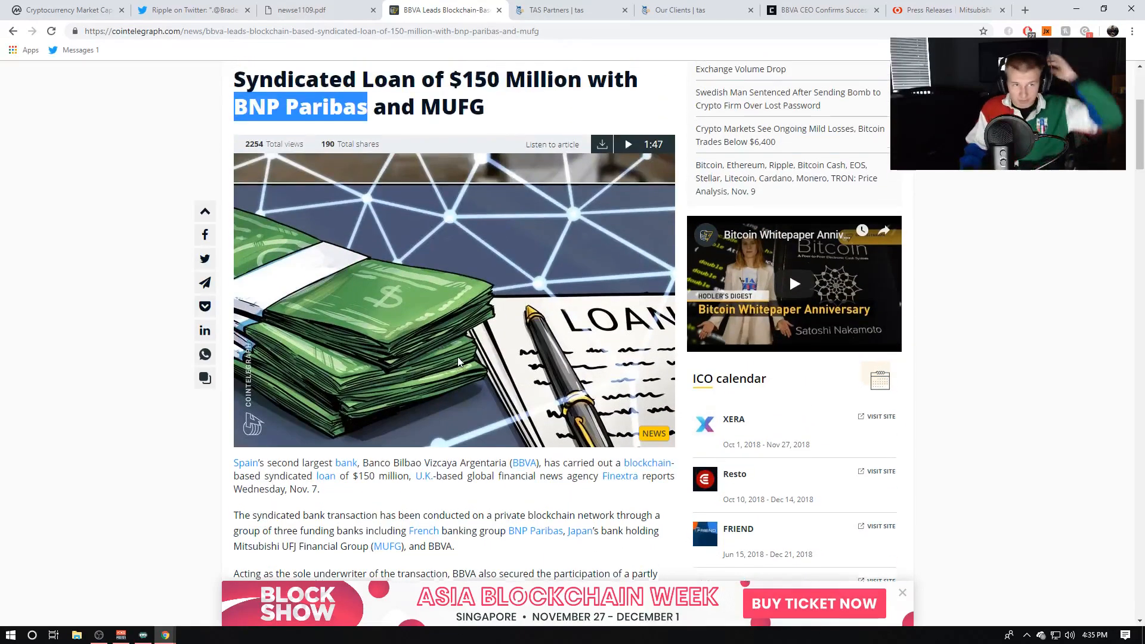
pyautogui.scroll(3)
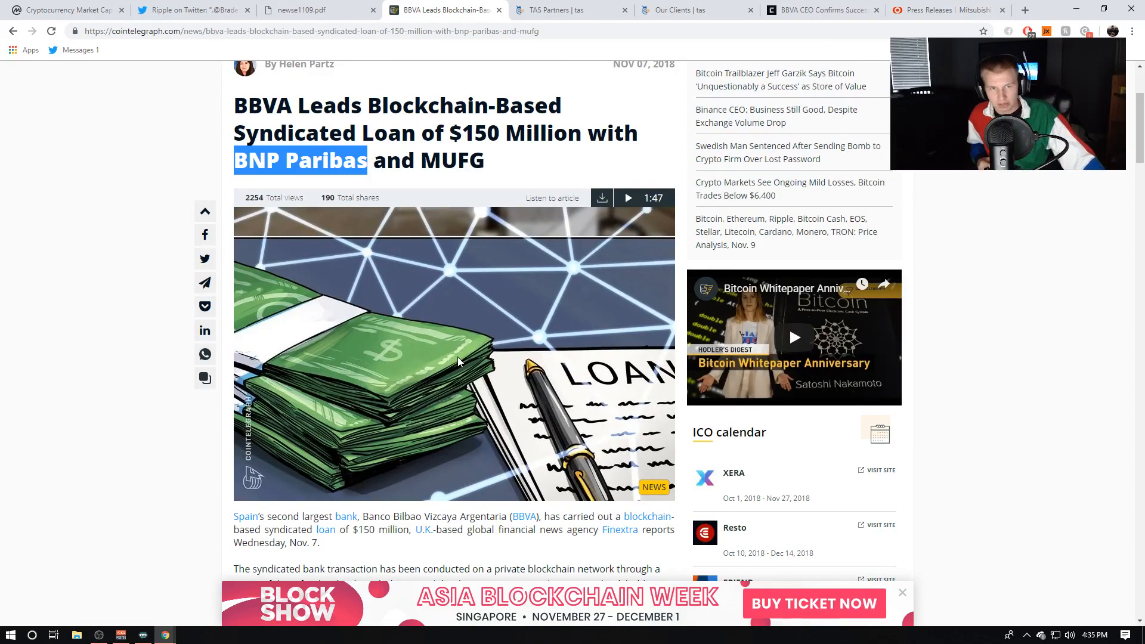
pyautogui.moveTo(432, 312)
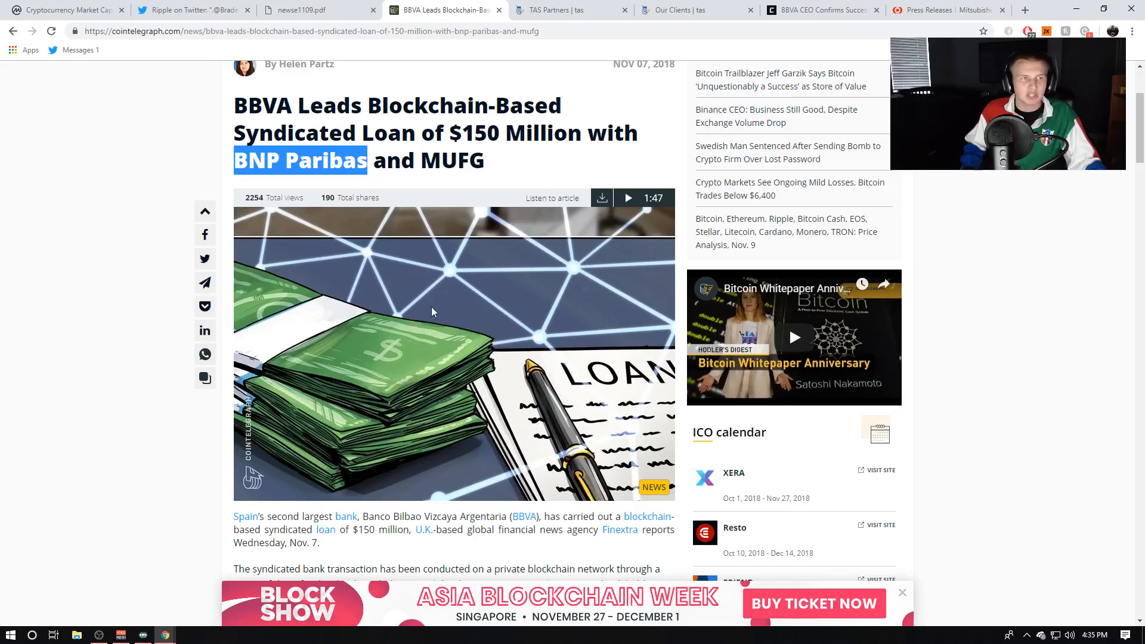
pyautogui.click(314, 10)
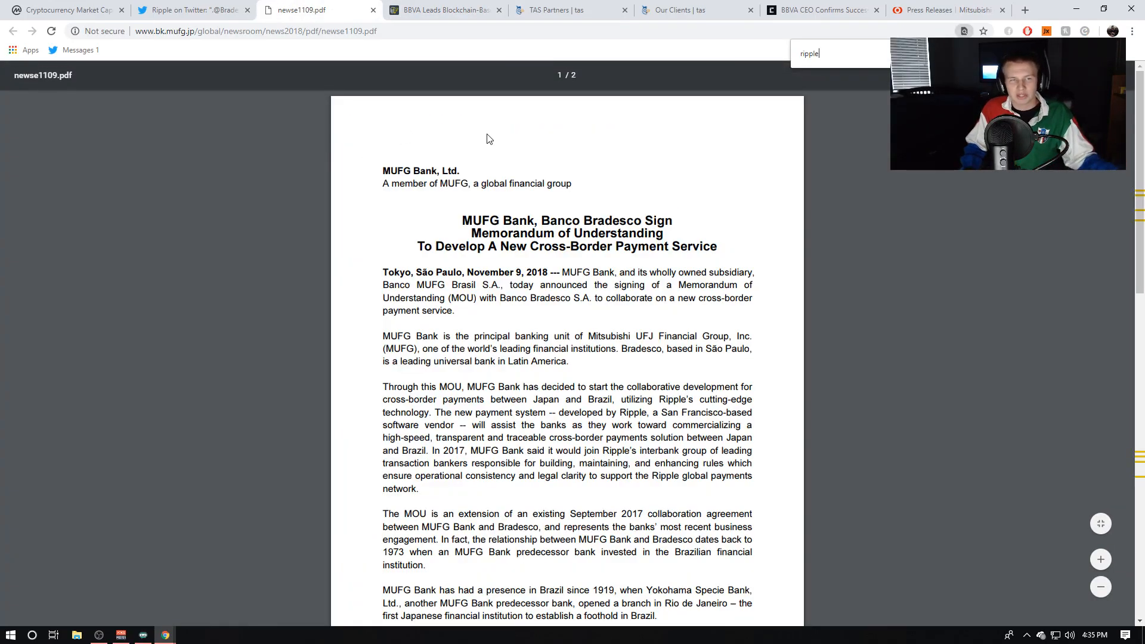
# - Revisit the Cointelegraph loan article, then the CryptoSlate BBVA Ripple article at its XRP test details
pyautogui.click(443, 10)
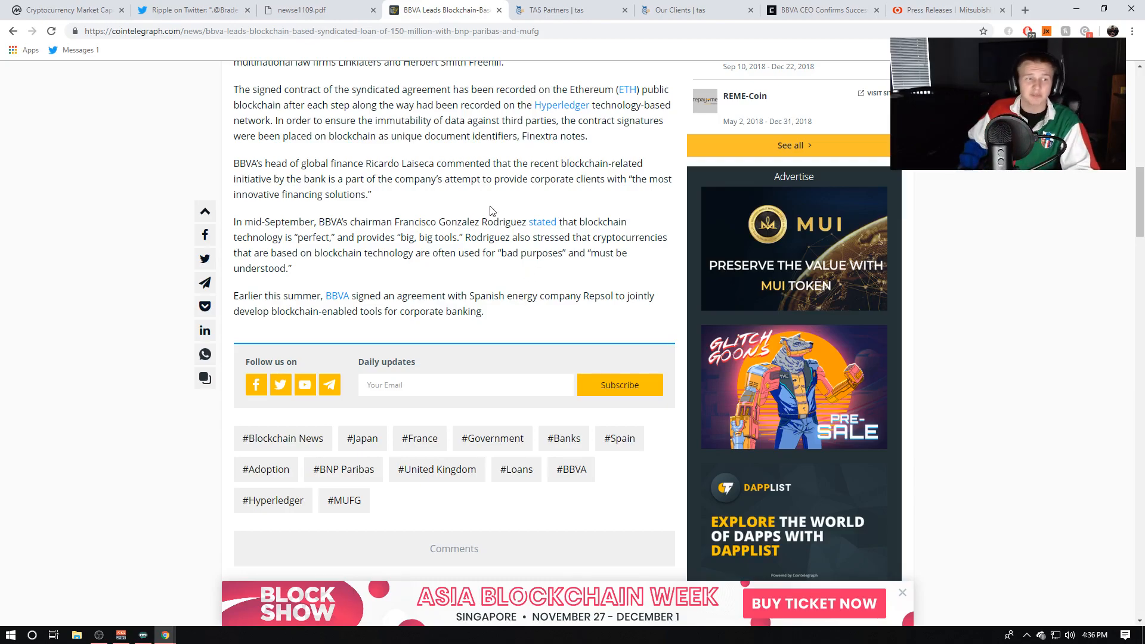
pyautogui.click(818, 9)
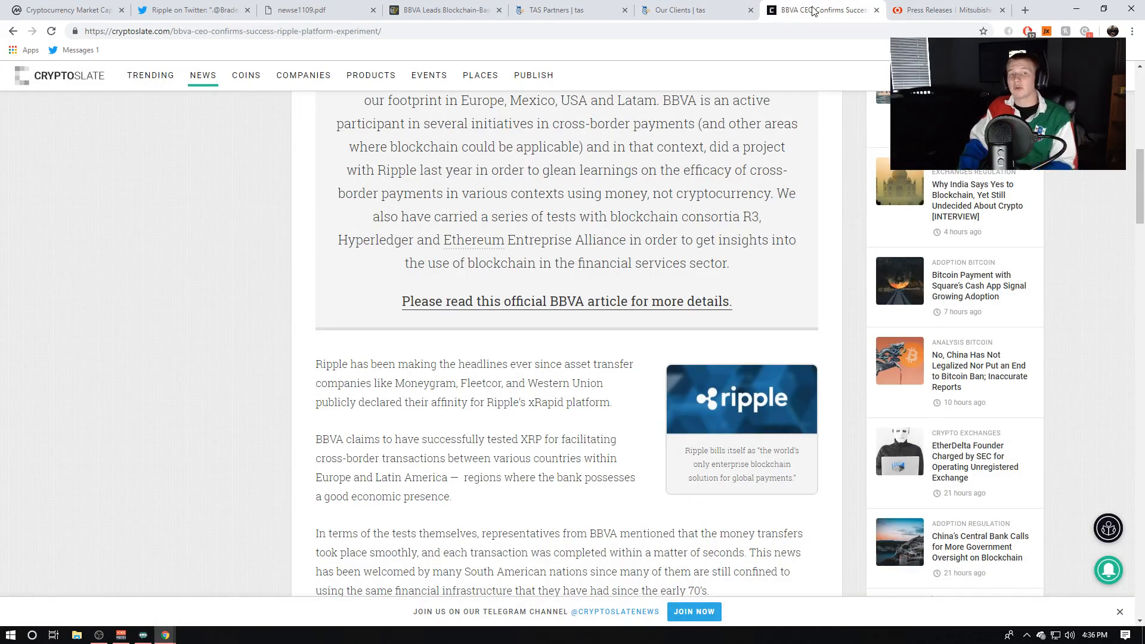
# - Return to the Cointelegraph BBVA loan article at its closing section and tags
pyautogui.click(444, 9)
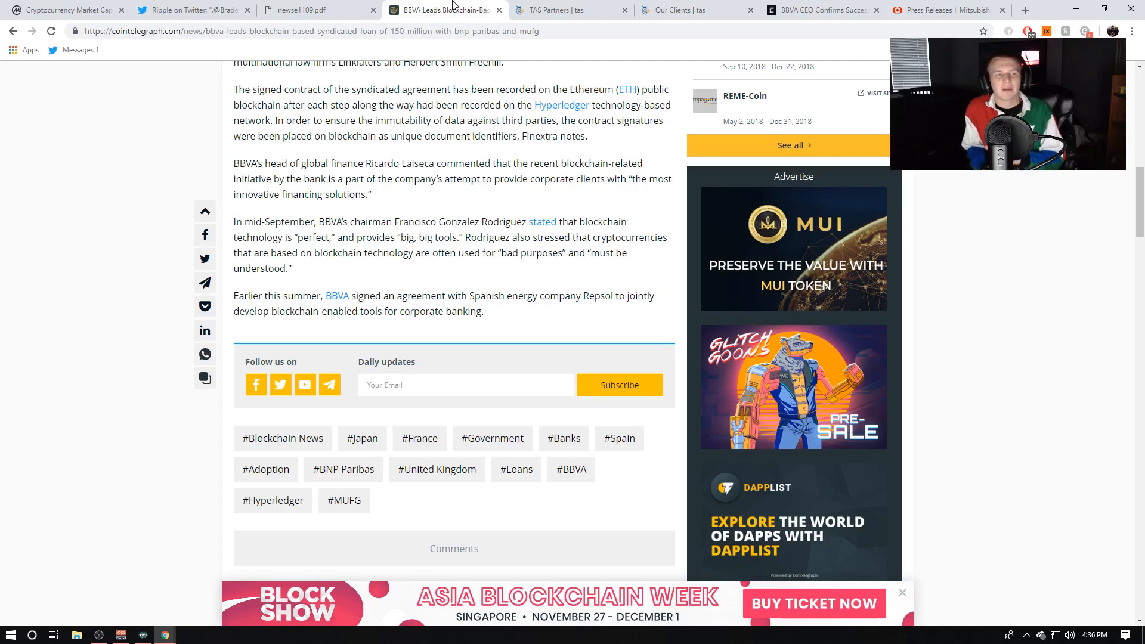
# - Review the Cointelegraph article from its headline, then show the MUFG press-release PDF with 'ripple' searched
pyautogui.scroll(3)
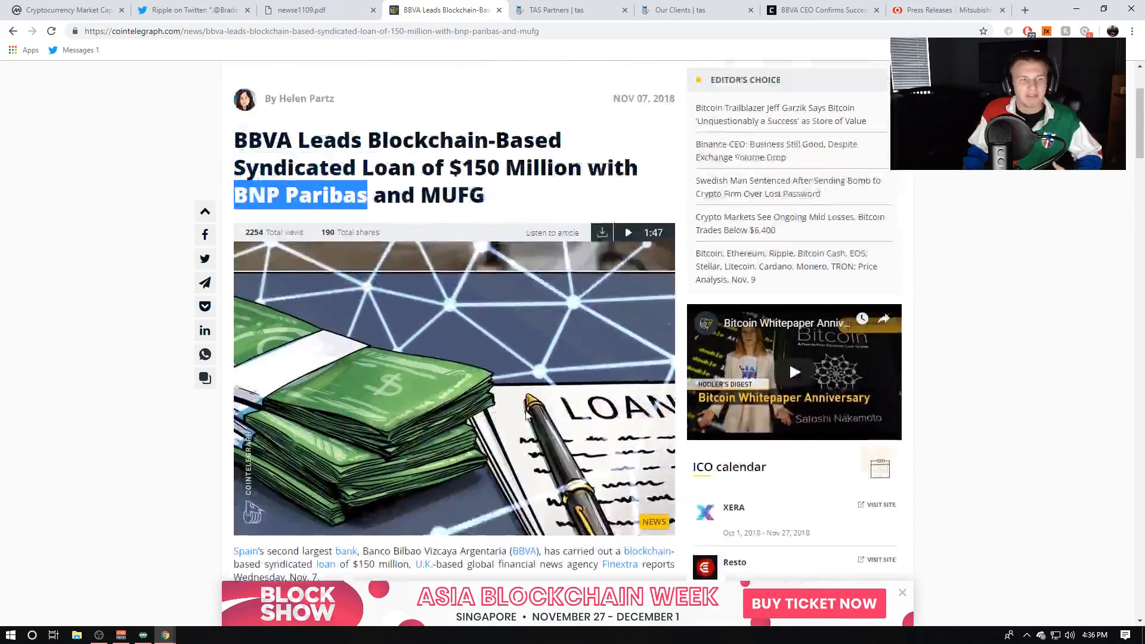
pyautogui.scroll(3)
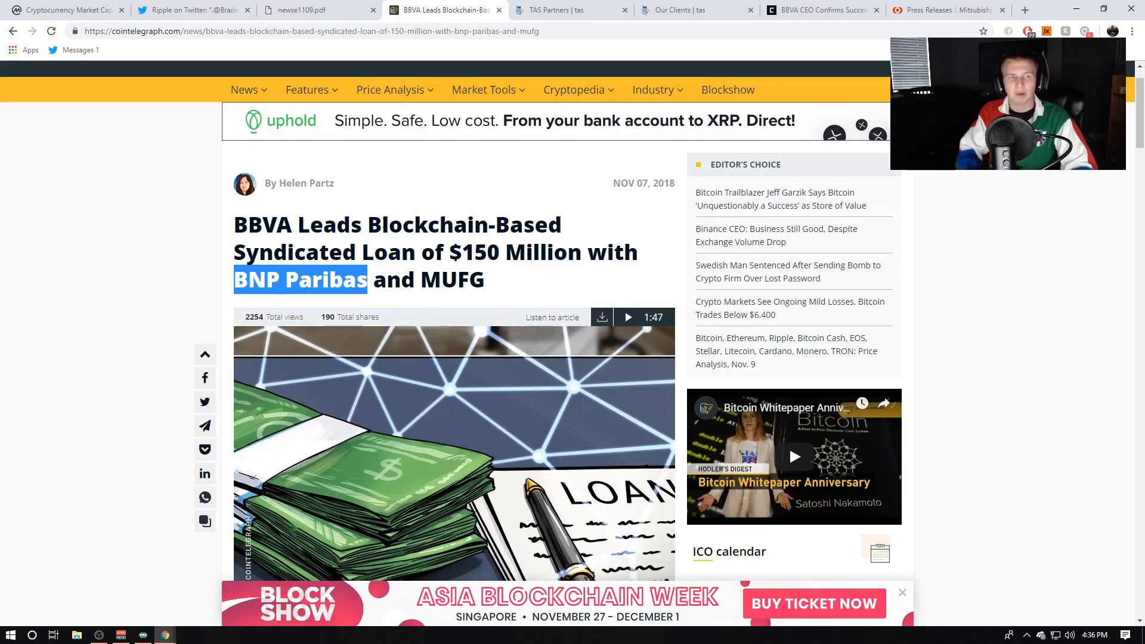
pyautogui.click(306, 10)
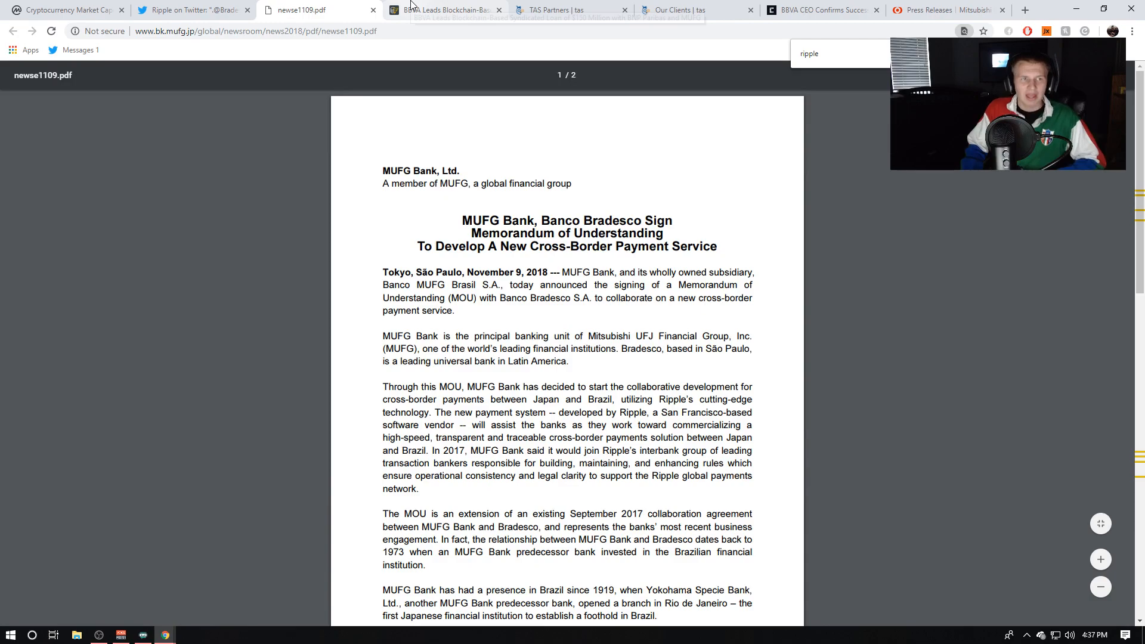
pyautogui.moveTo(445, 10)
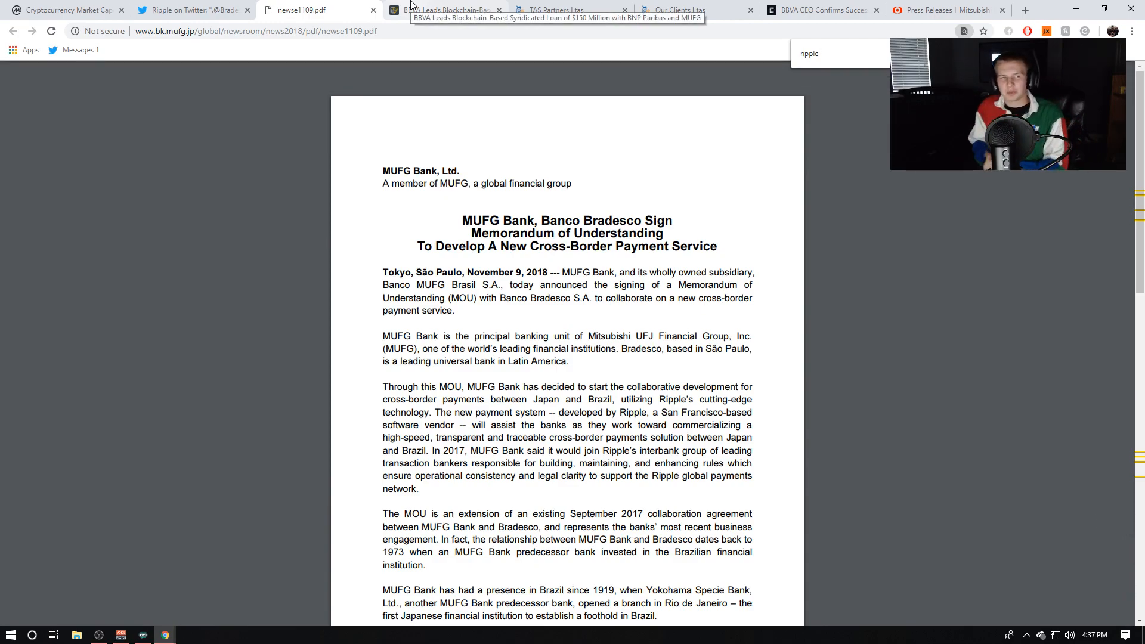
# - Return to the Cointelegraph loan article and read to the paragraphs naming BNP Paribas and MUFG
pyautogui.click(444, 10)
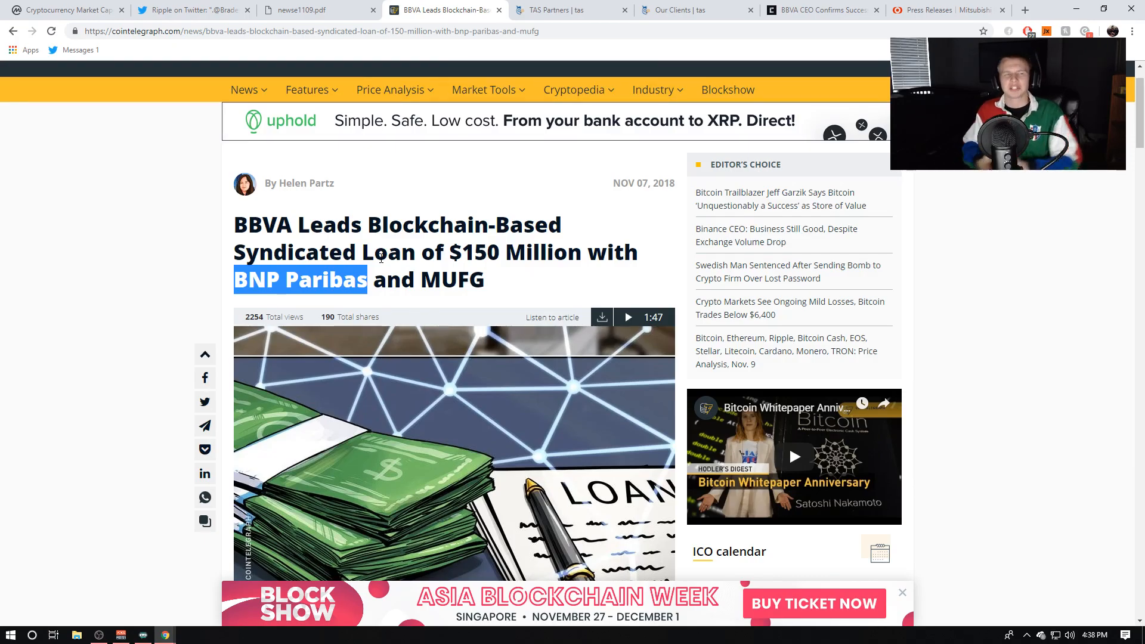
pyautogui.scroll(-3)
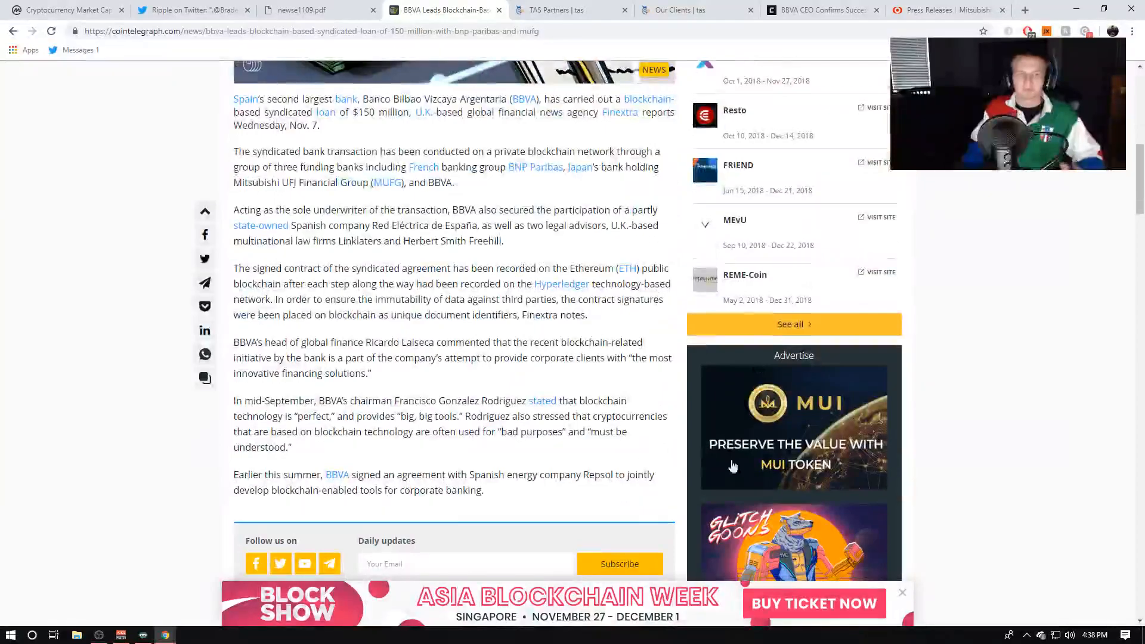